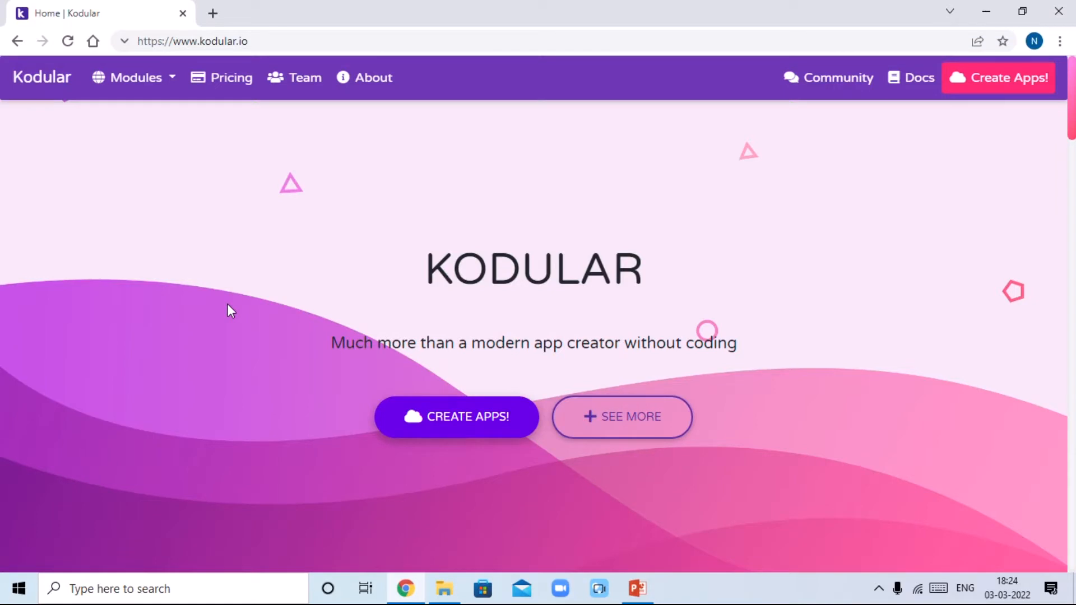
mouse_move(326, 303)
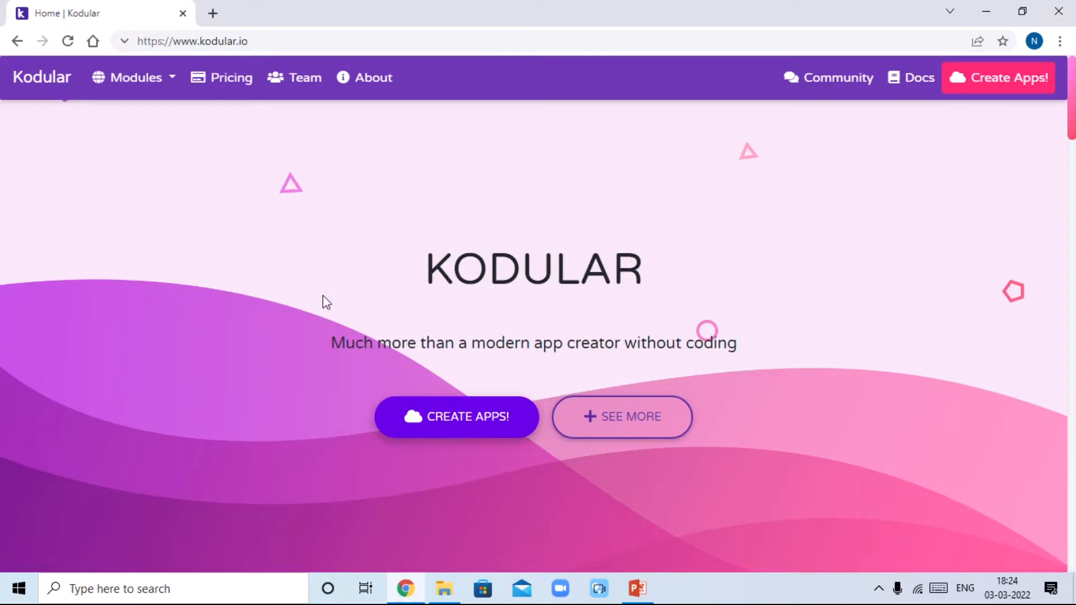
mouse_move(446, 430)
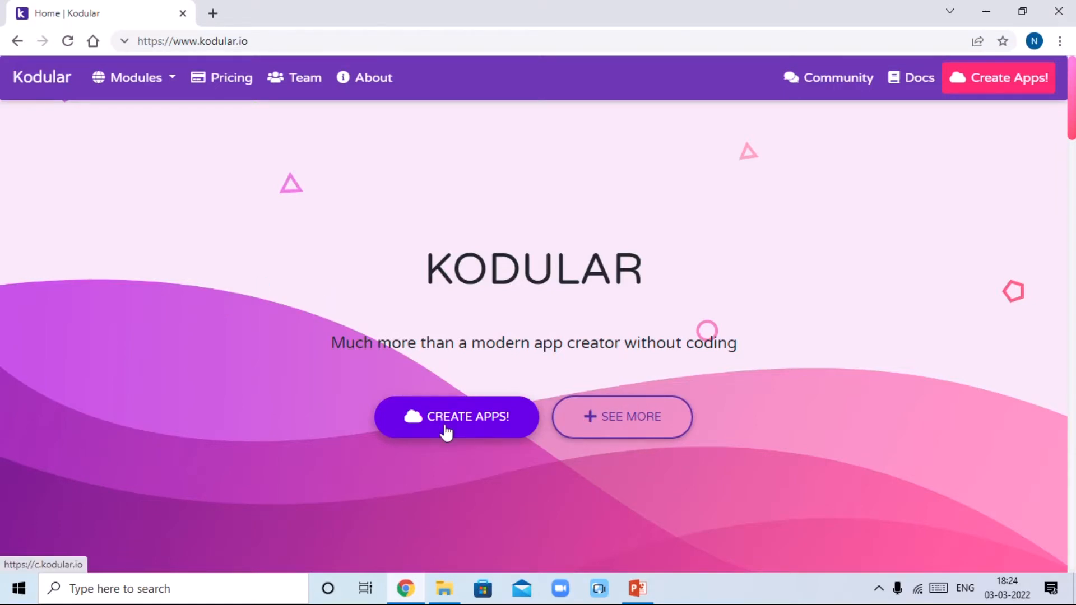
Create a new project named Wallpaer_Setter_App and continue to its configuration options.
left_click(456, 417)
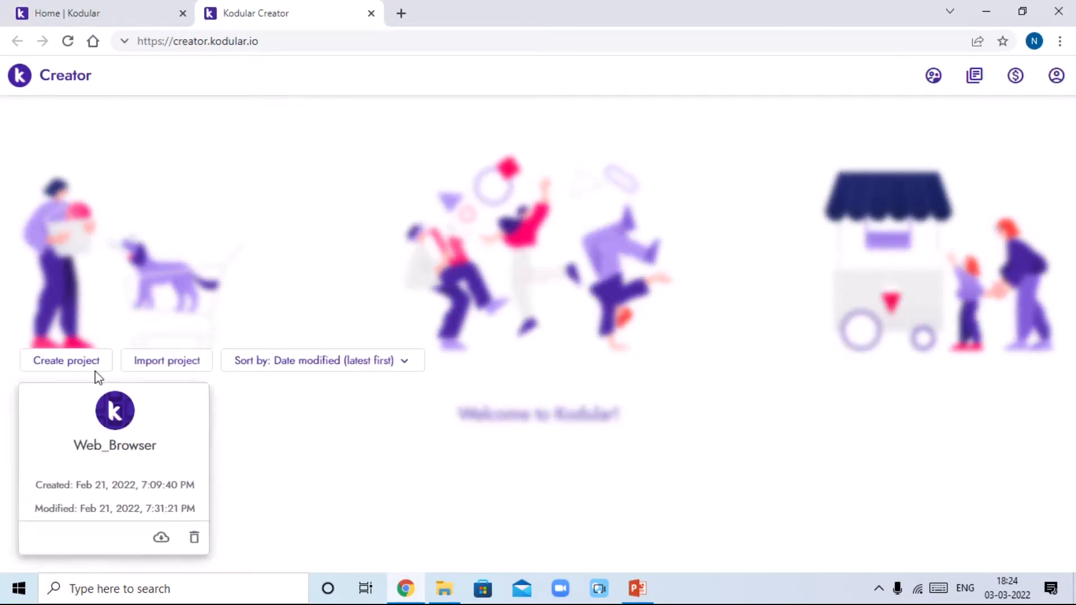
left_click(66, 359)
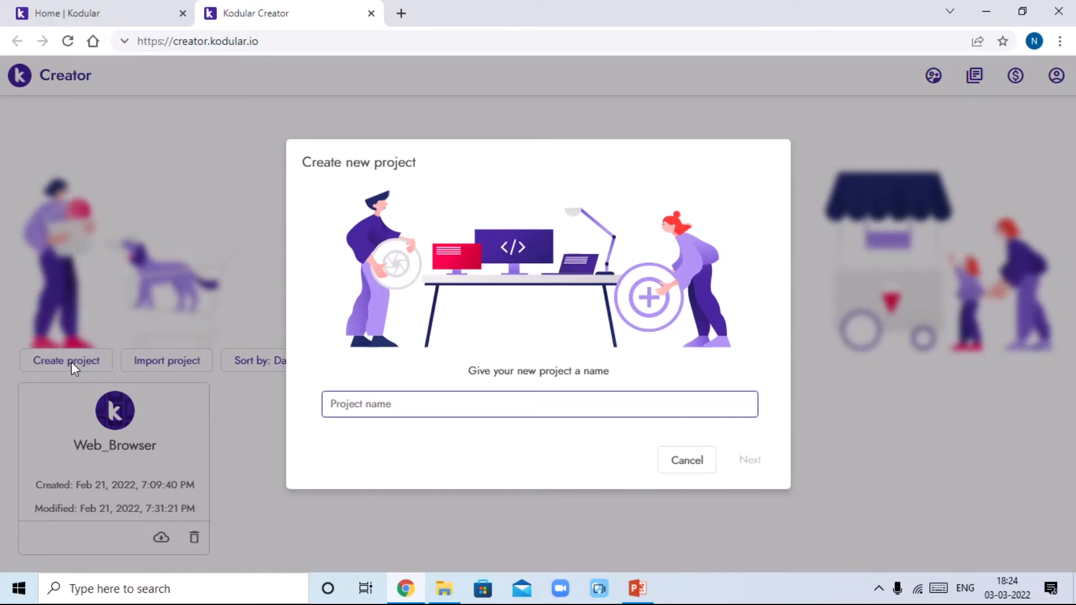
type("Wallpaer")
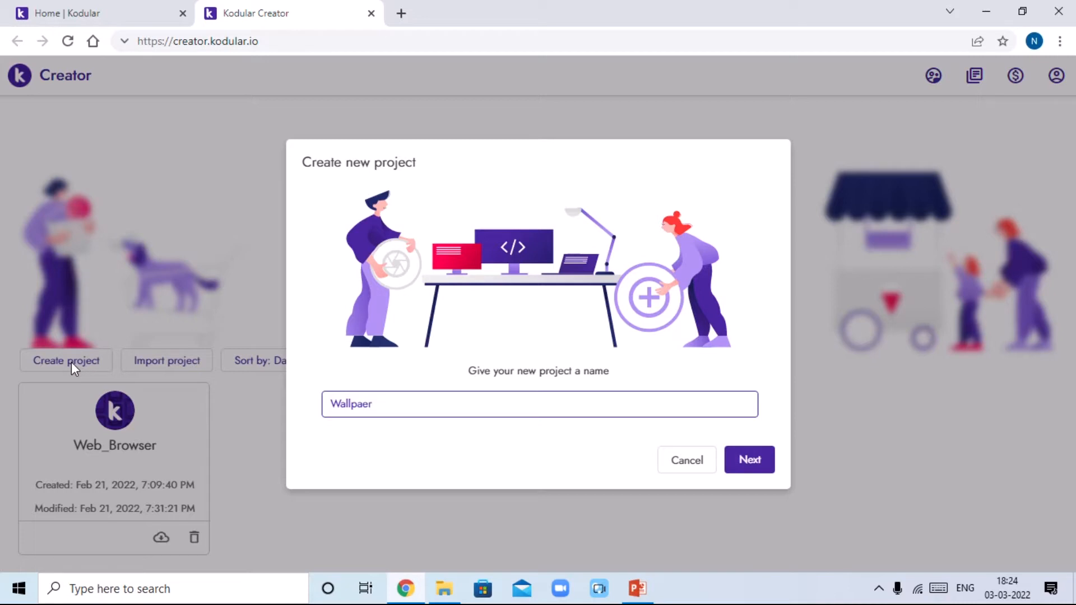
type("_Setter_App")
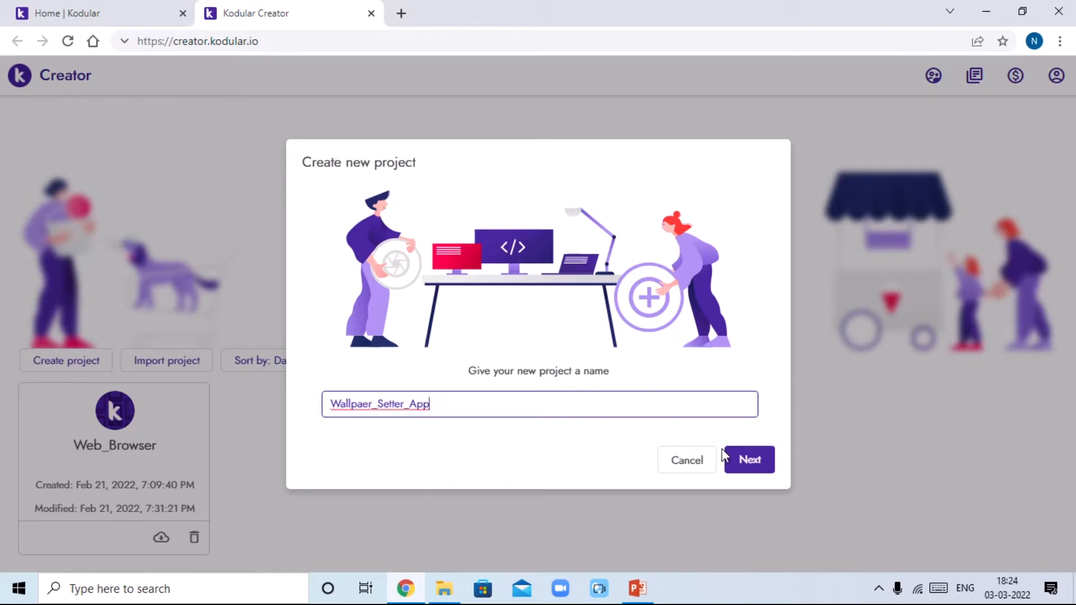
left_click(748, 459)
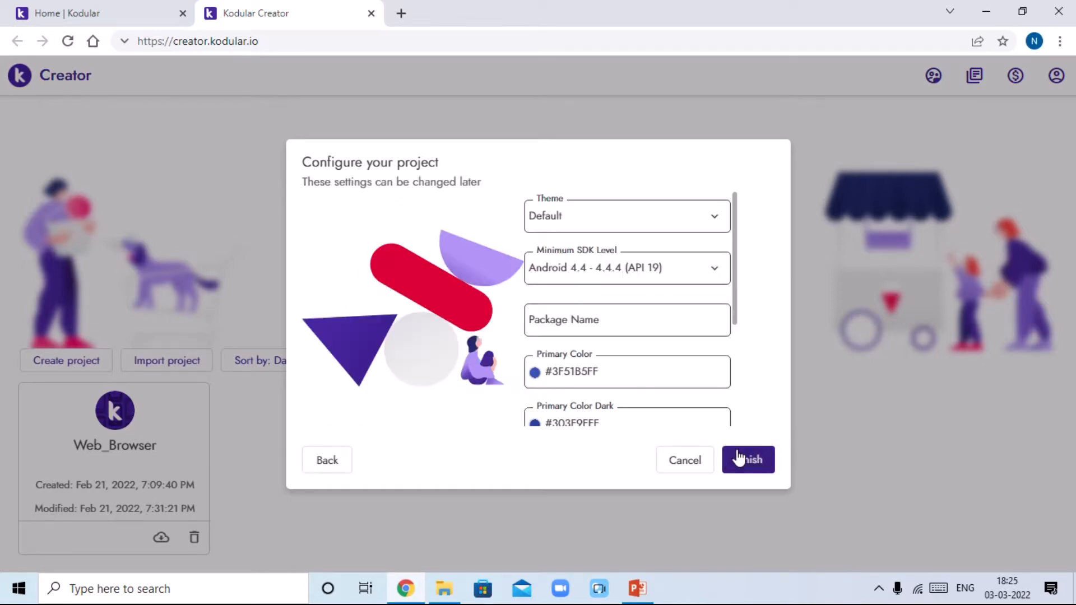
Finish setup with default theme and enter 'Wallpaper Setter' as the App Name in project settings.
left_click(747, 460)
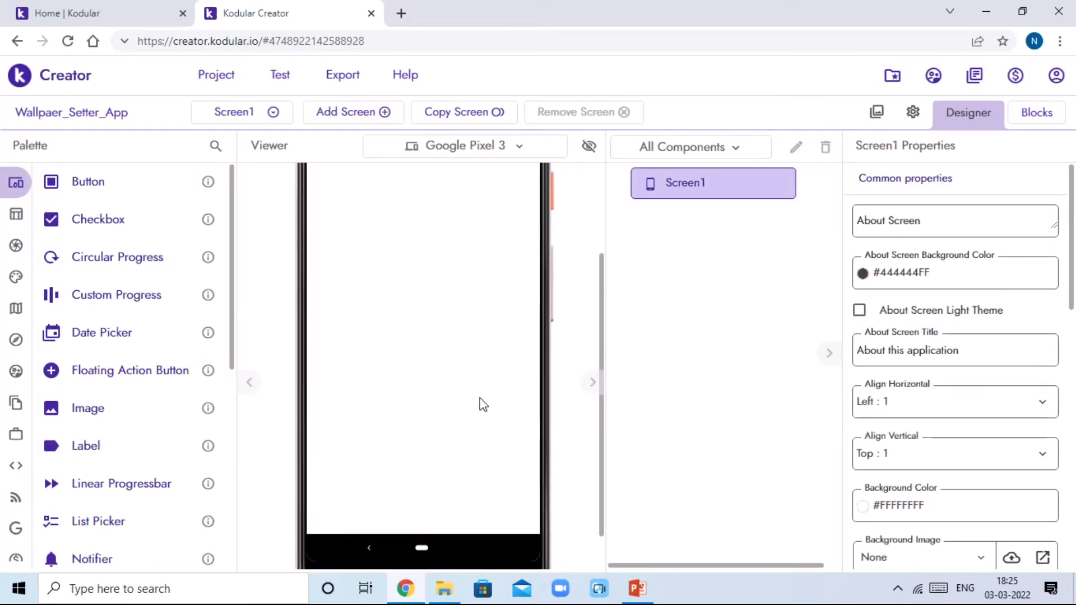
mouse_move(494, 397)
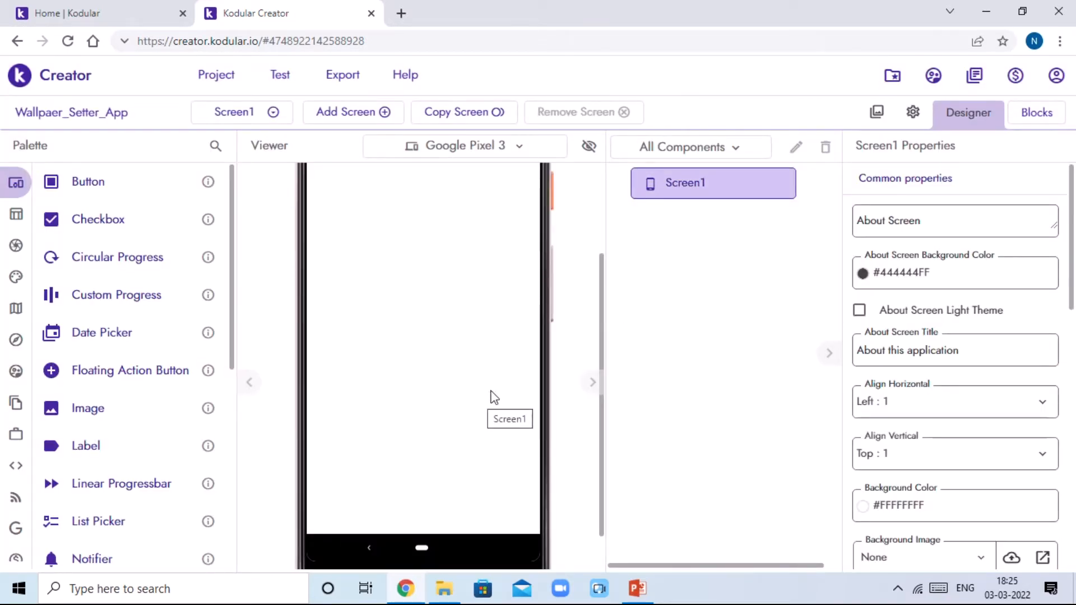
left_click(912, 112)
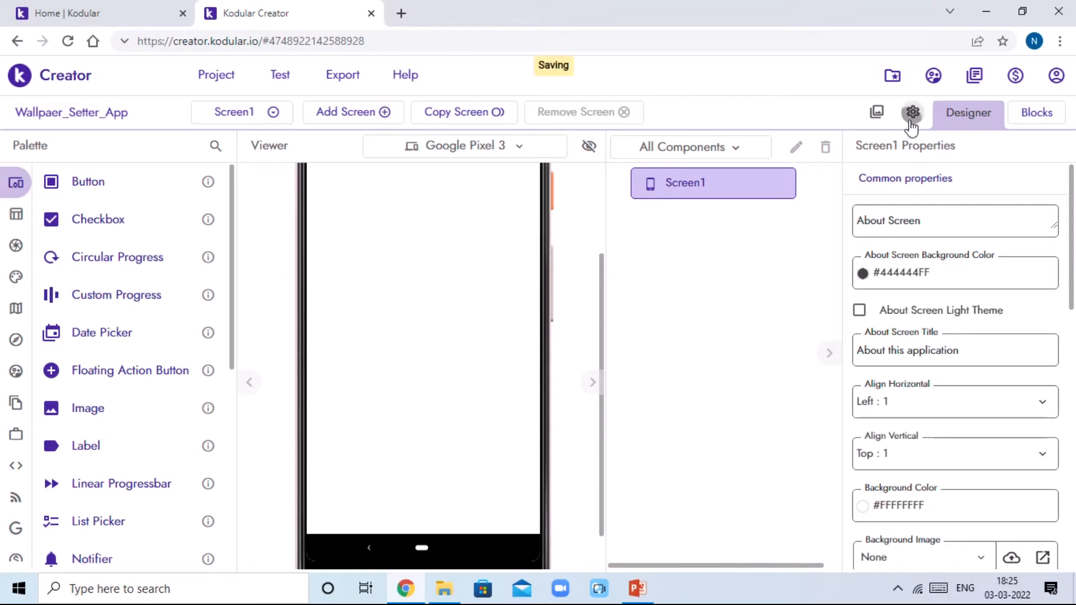
left_click(912, 112)
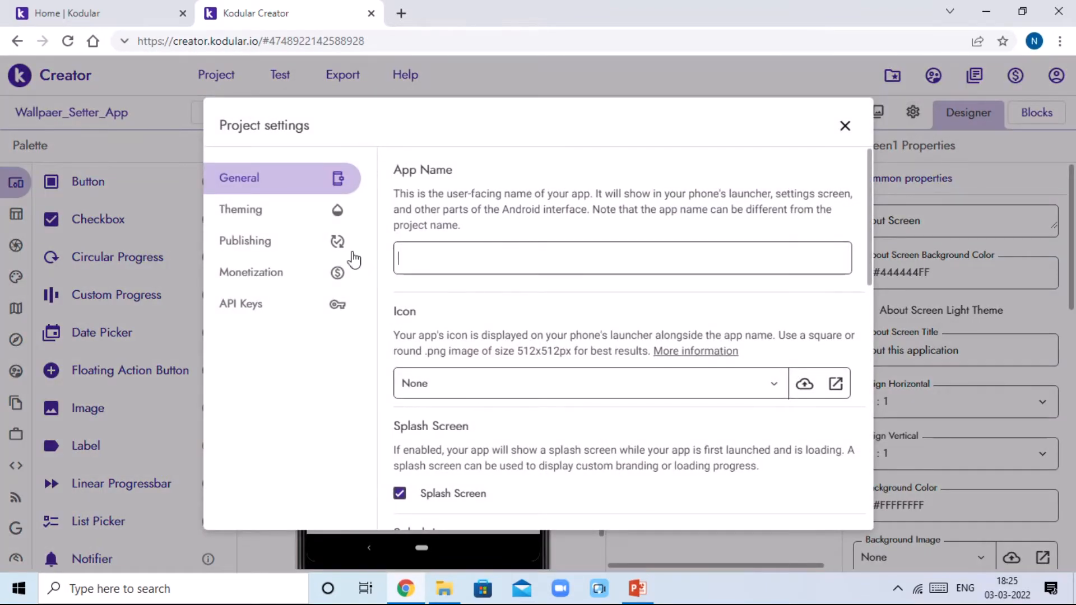
type("Wall")
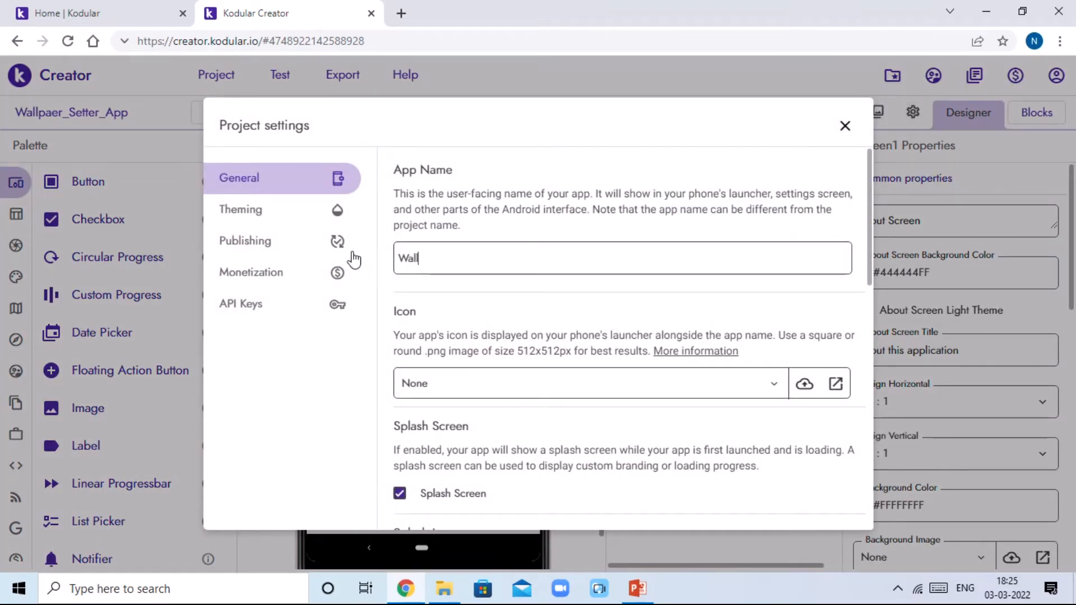
type("paper S")
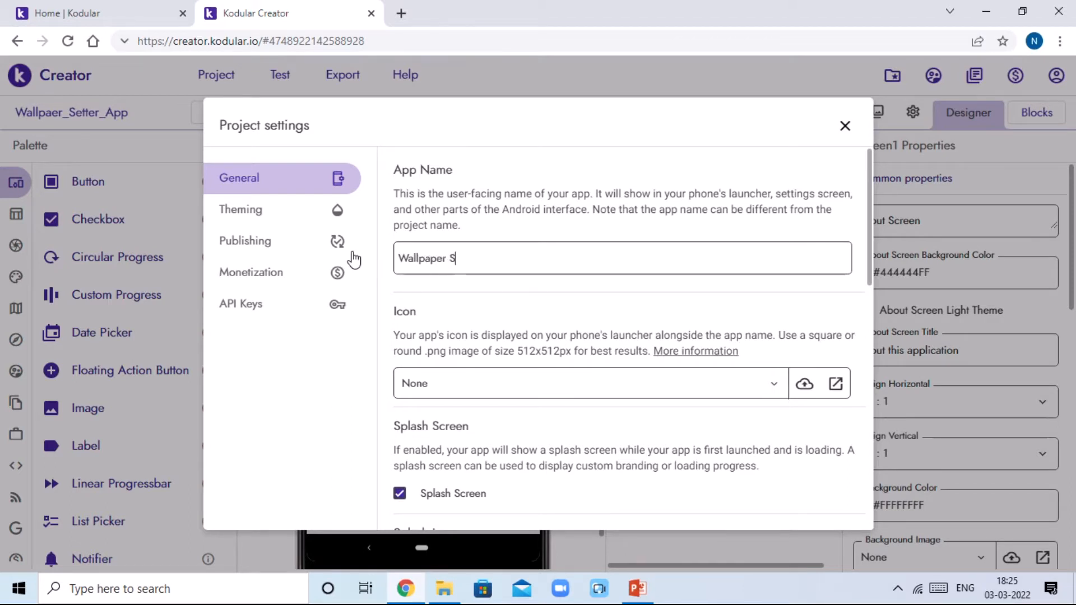
type("etter")
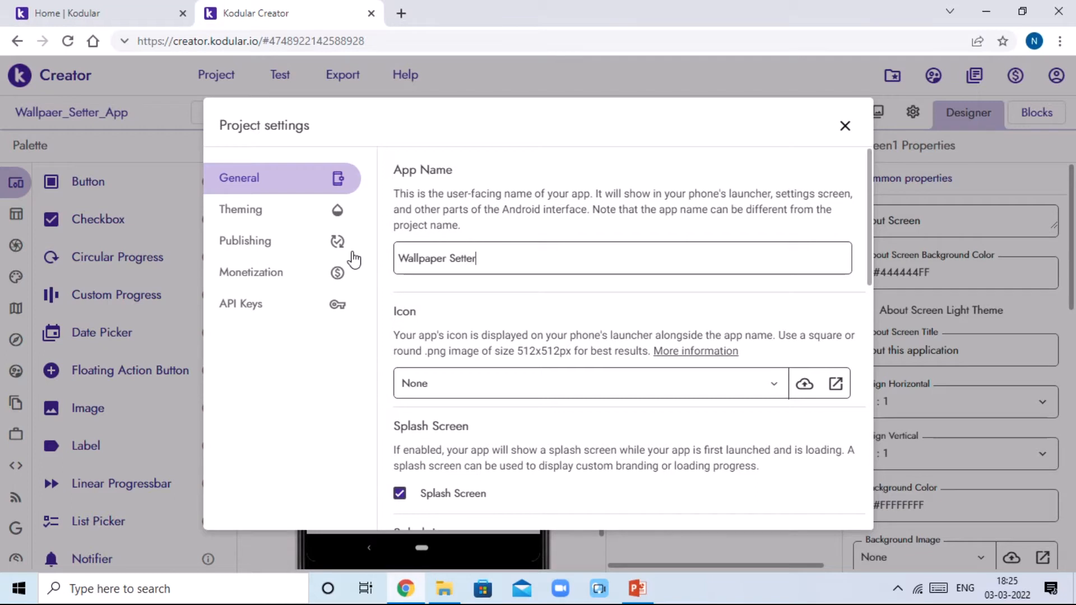
Title Screen1 'Wallpaper Setter', make it scrollable, and add a Wallpaper component from the palette.
left_click(845, 127)
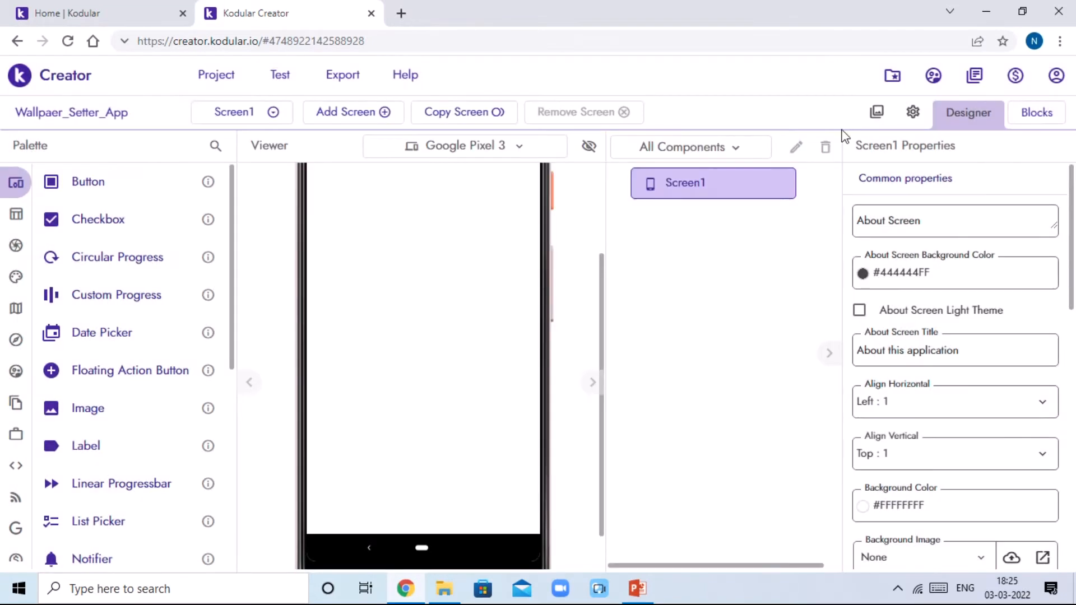
mouse_move(926, 331)
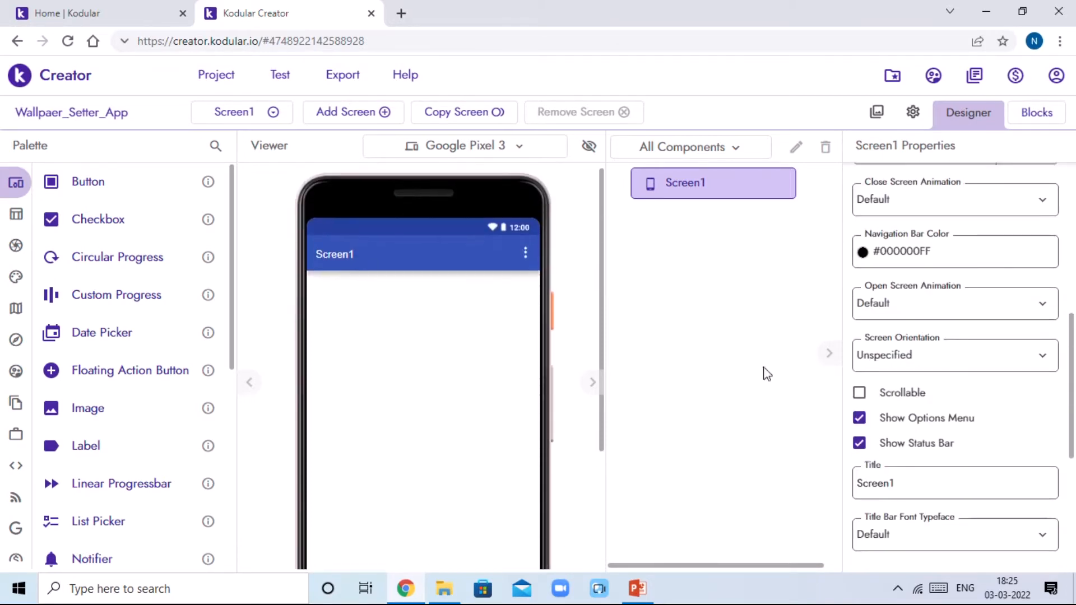
scroll("down", 3)
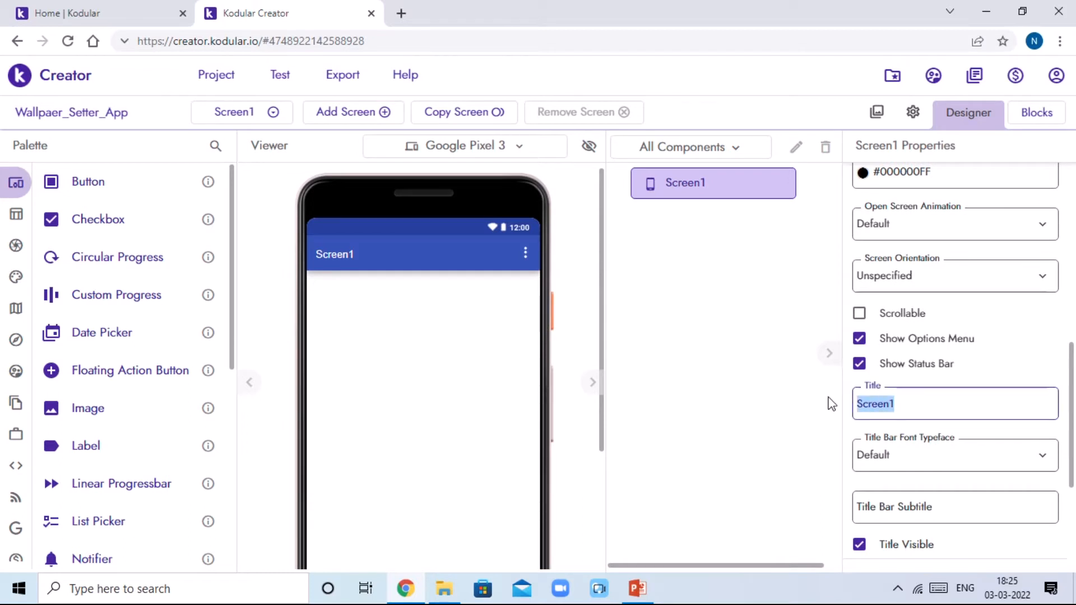
type("Wallpaper Se")
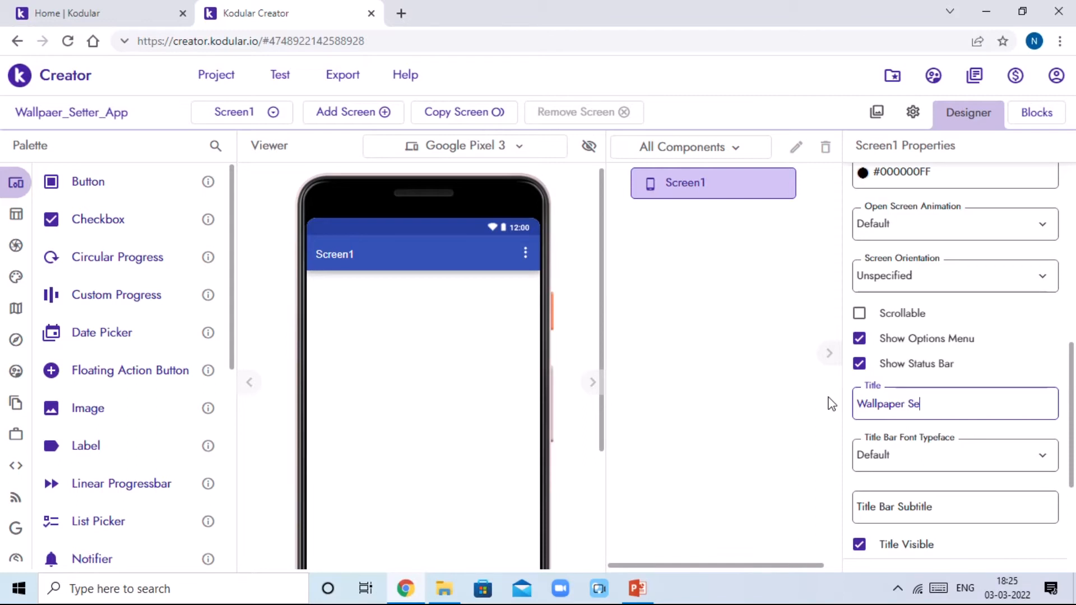
type("tter")
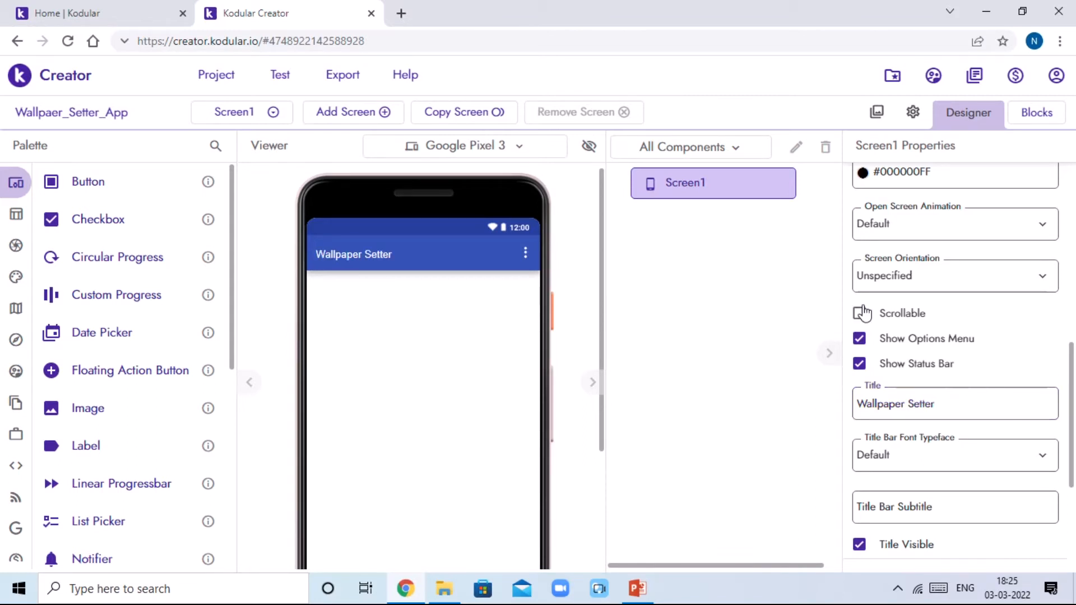
left_click(860, 313)
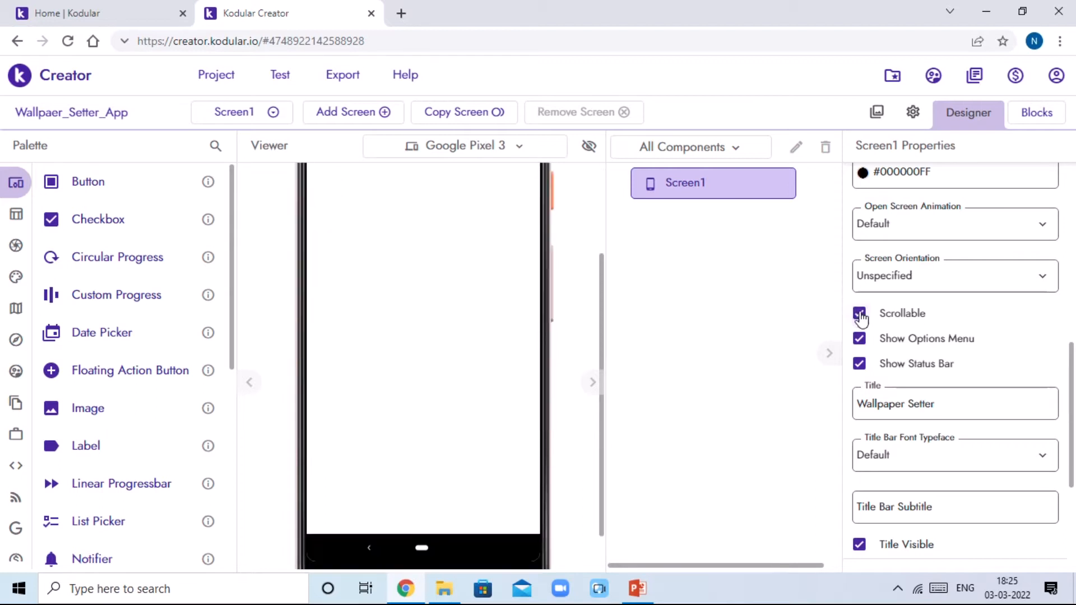
left_click(860, 313)
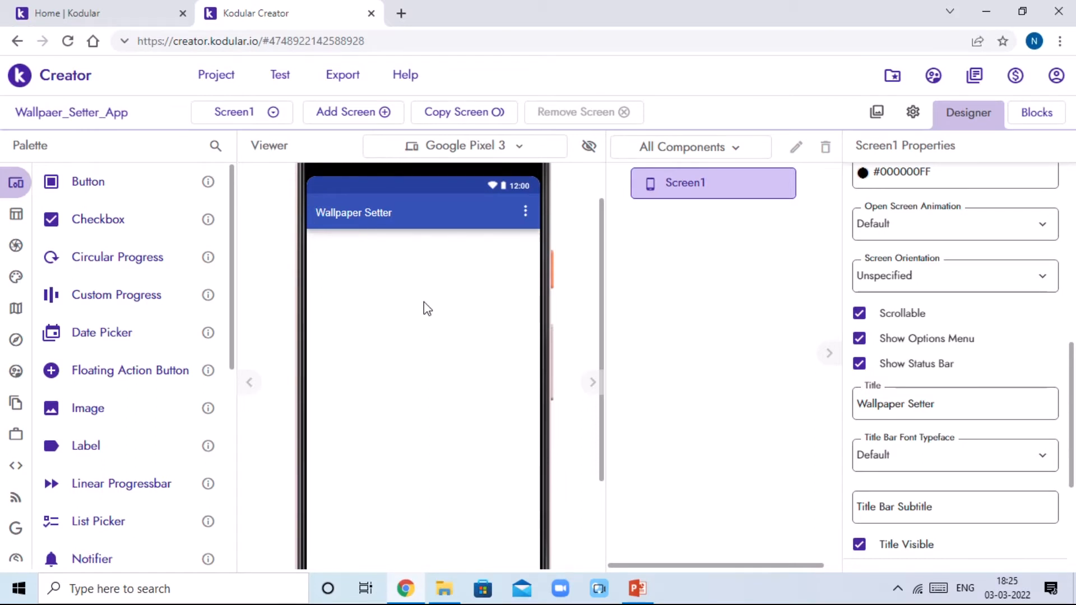
mouse_move(215, 145)
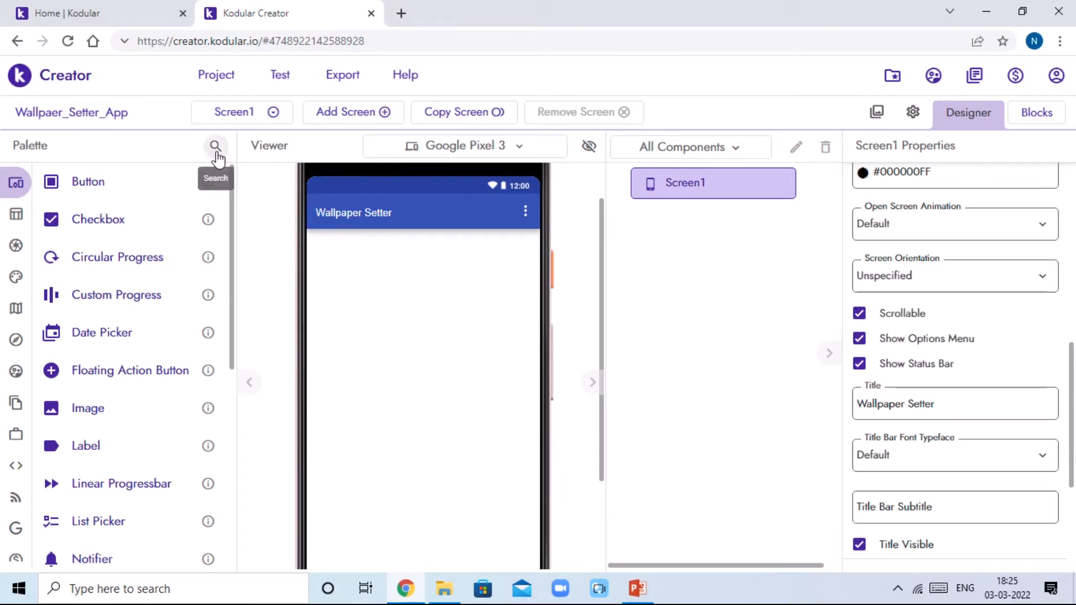
type("wal")
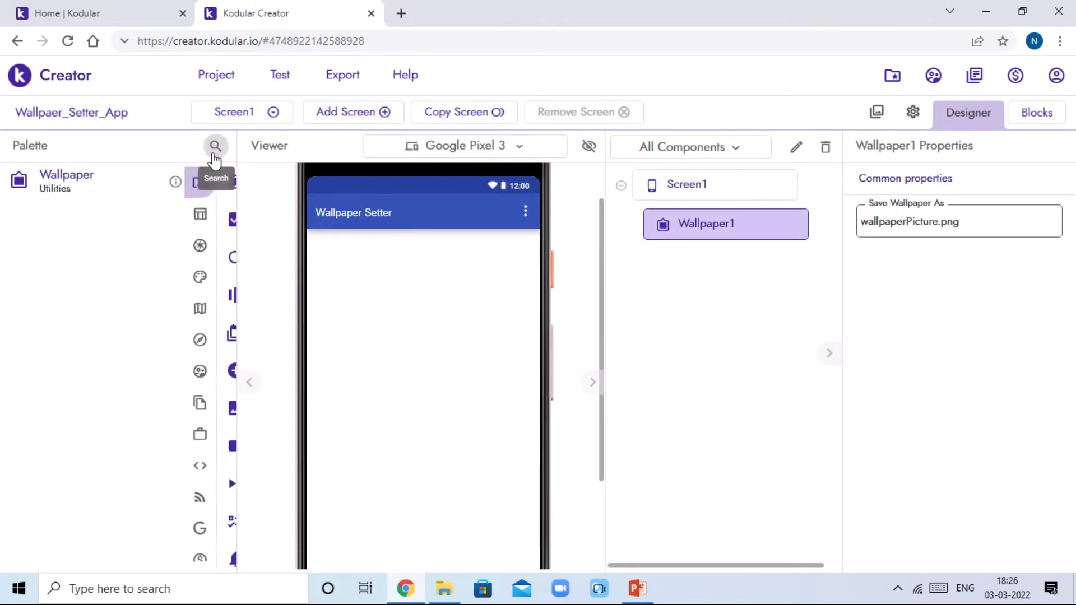
Make the image and button fill the screen width, with bold button text at font size 19.
left_click(215, 145)
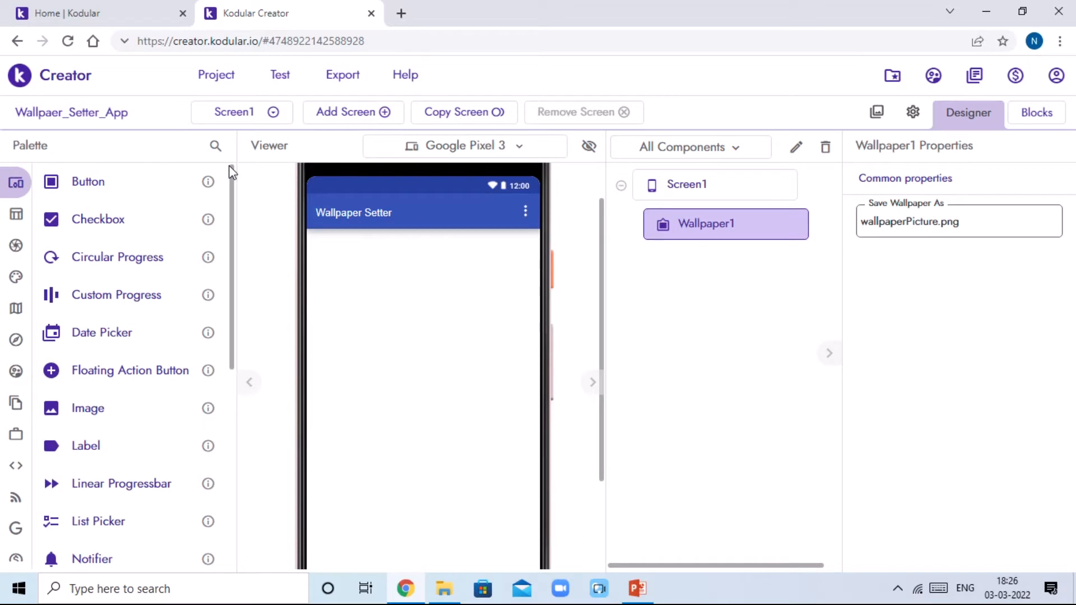
mouse_move(69, 408)
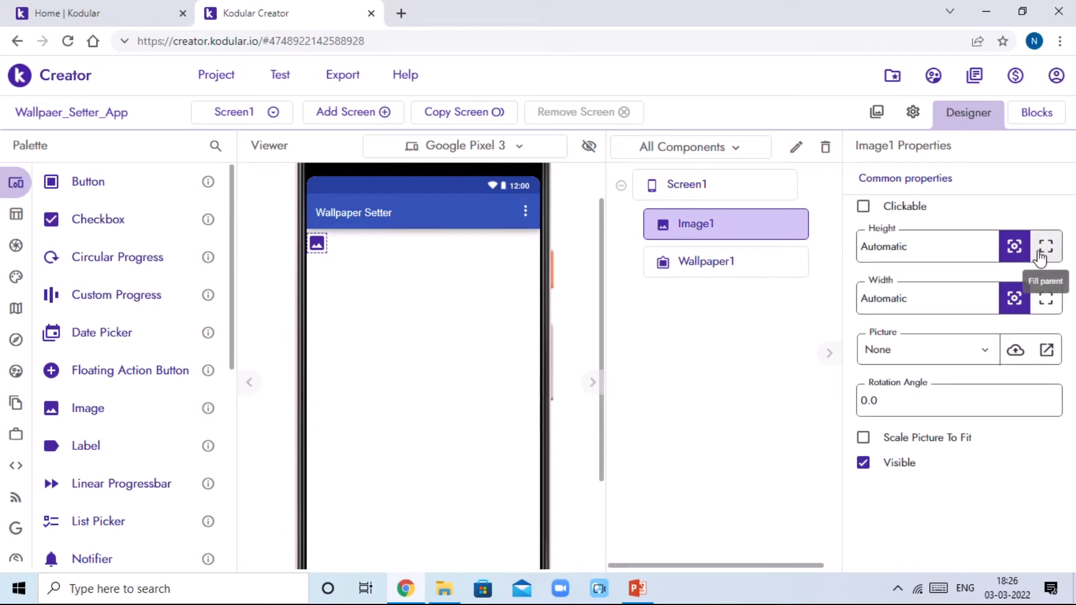
left_click(1044, 298)
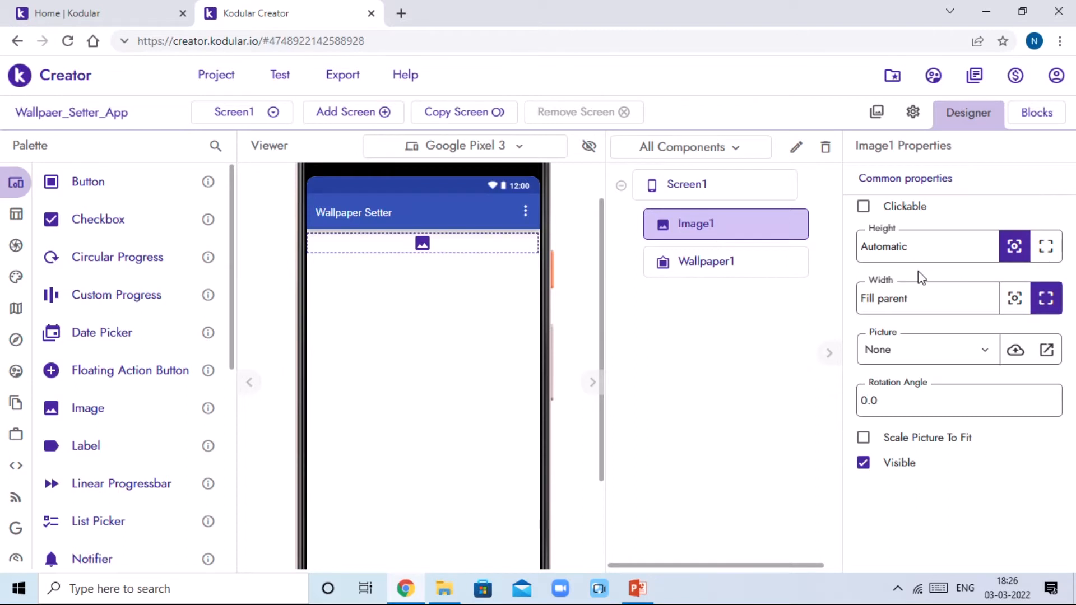
mouse_move(80, 201)
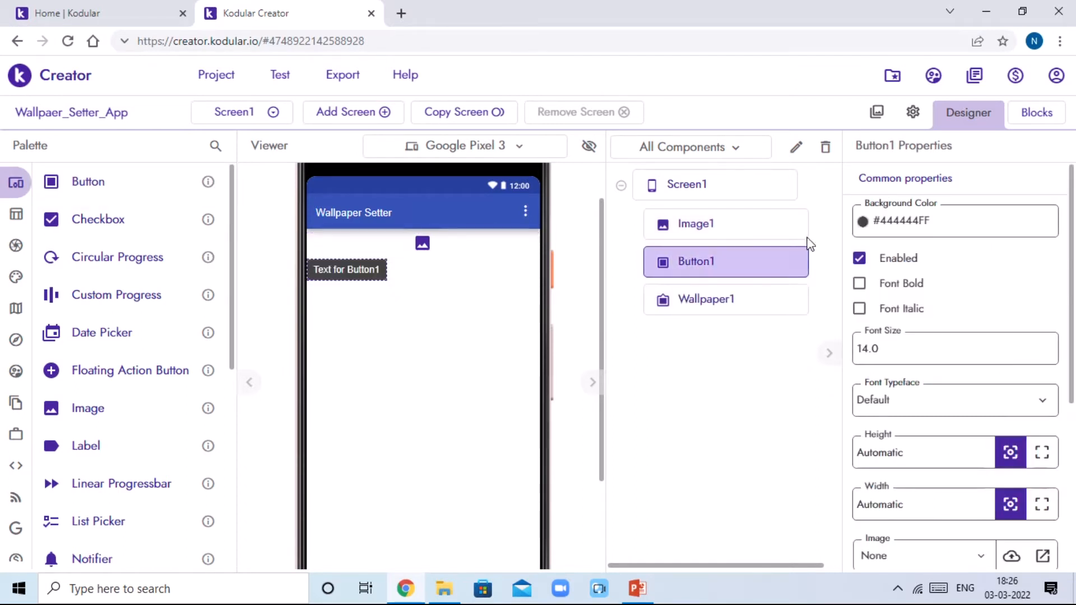
left_click(860, 283)
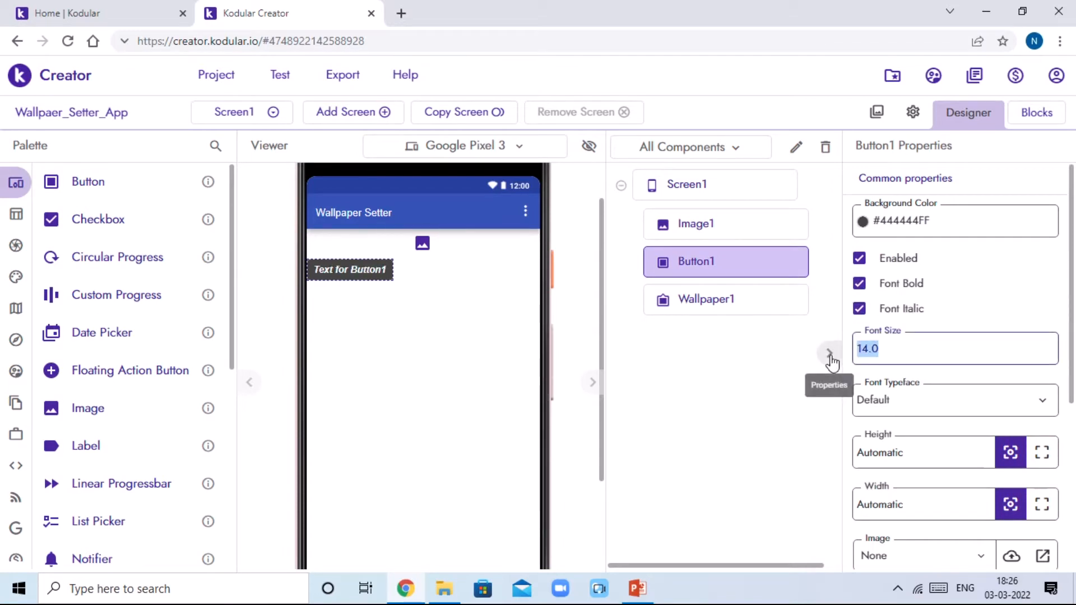
type("19")
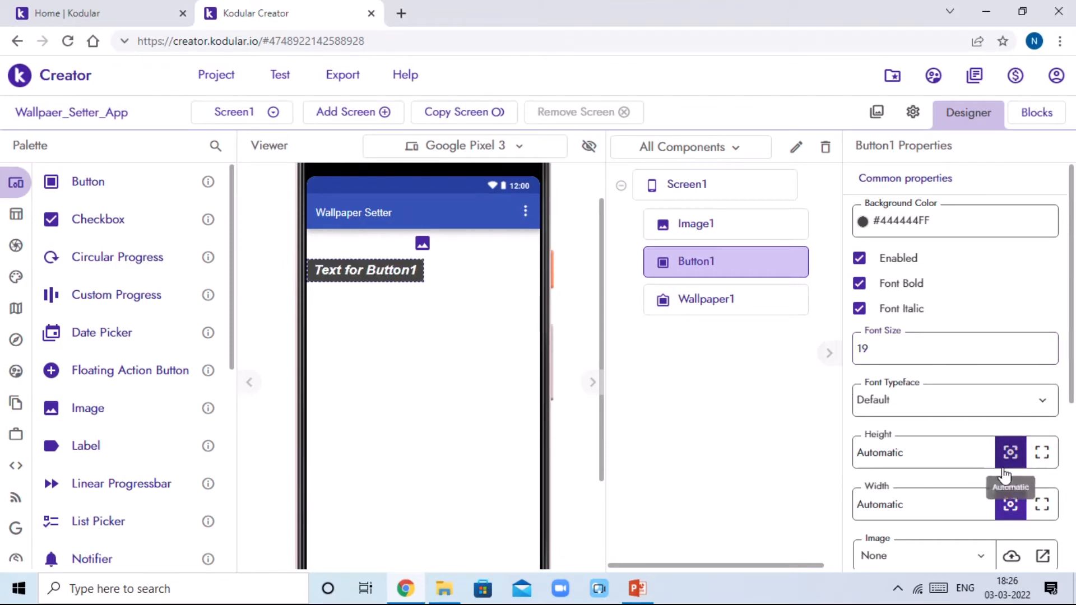
left_click(1041, 503)
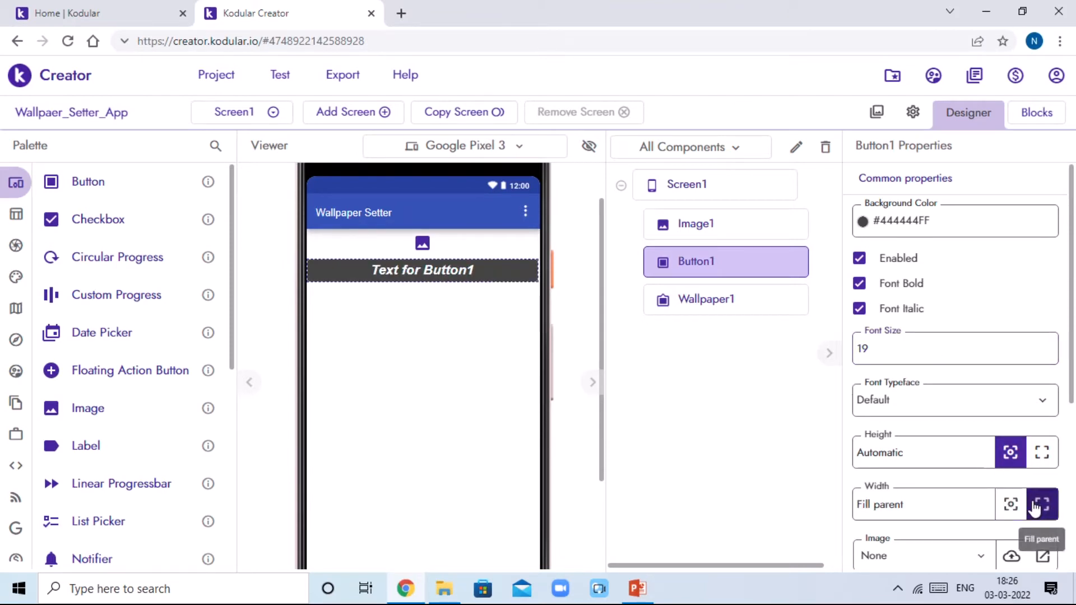
scroll("down", 3)
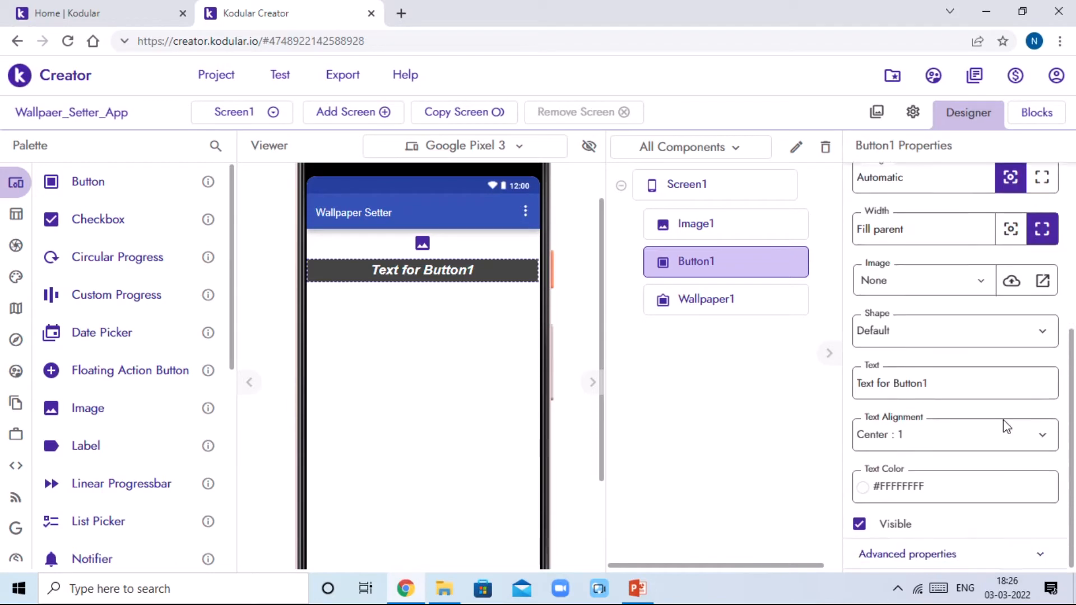
Caption the button 'Set Wallpaper' and give it a cyan background colour.
left_click(954, 383)
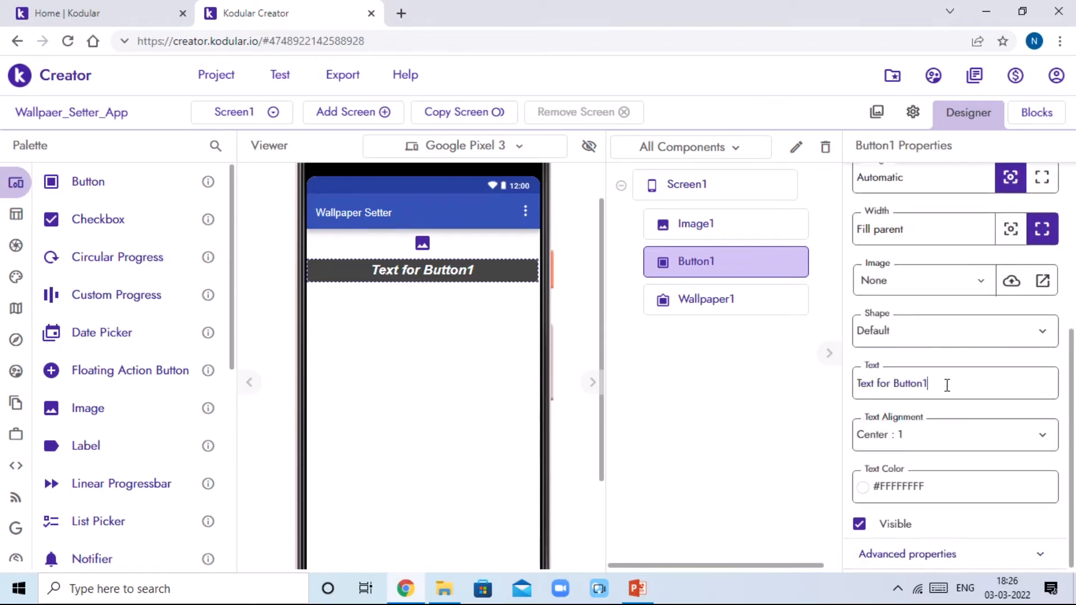
type("Set Wall")
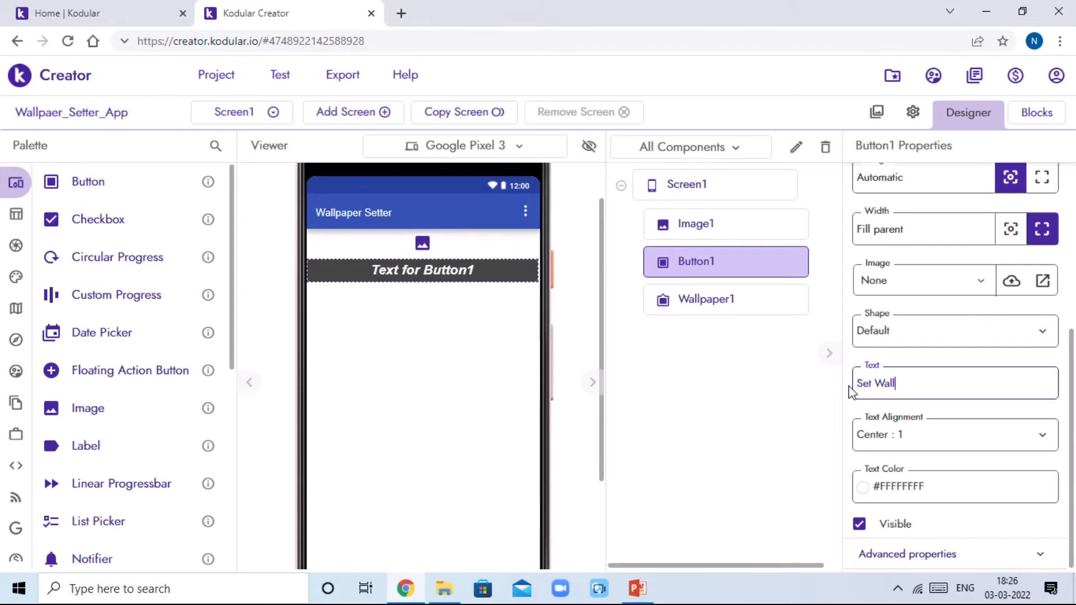
type("paper")
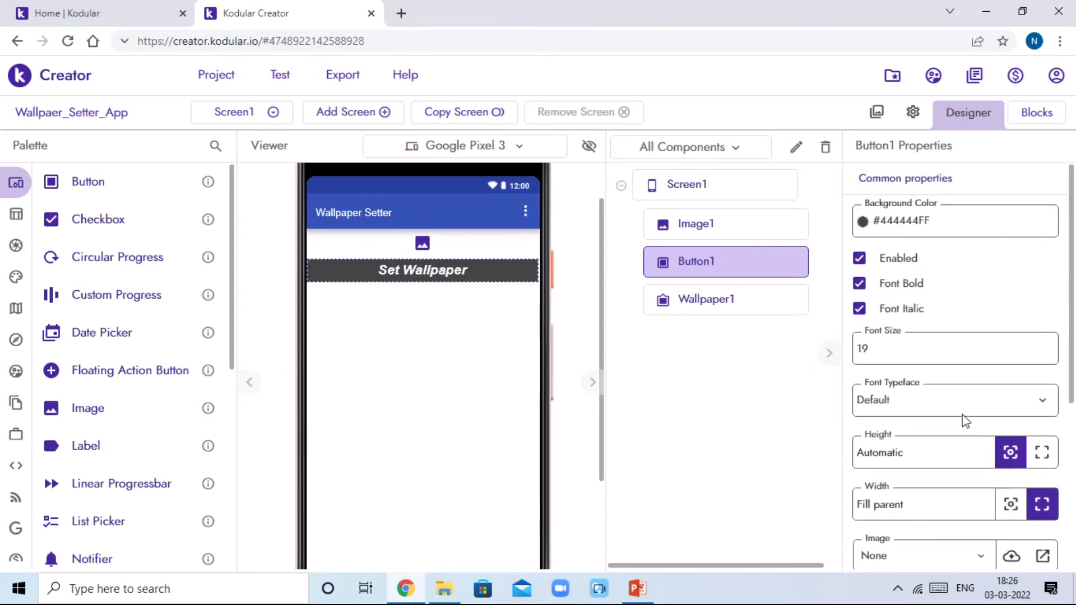
left_click(863, 221)
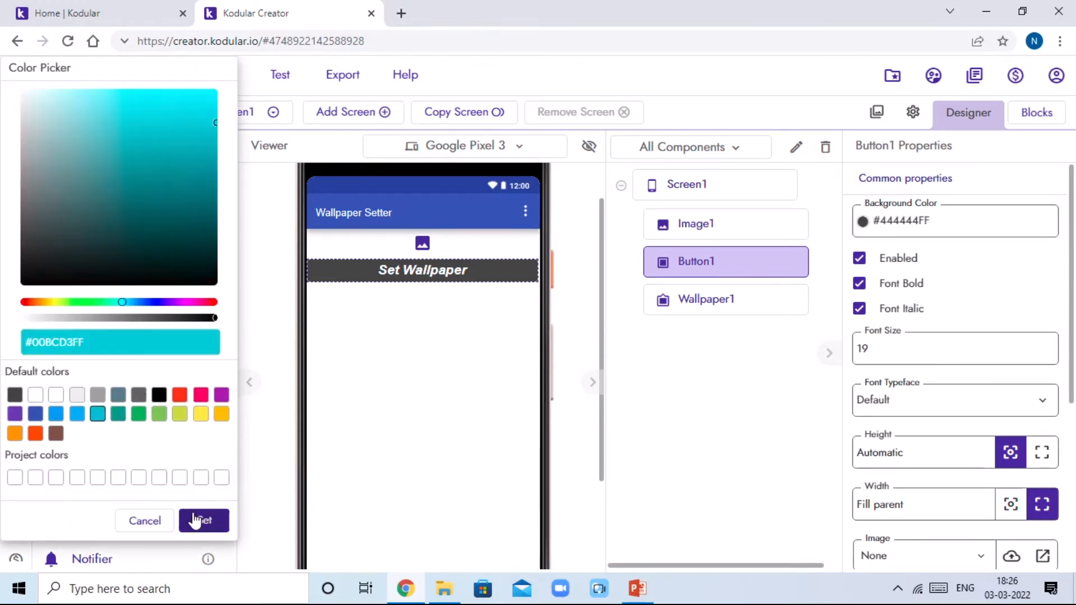
left_click(203, 521)
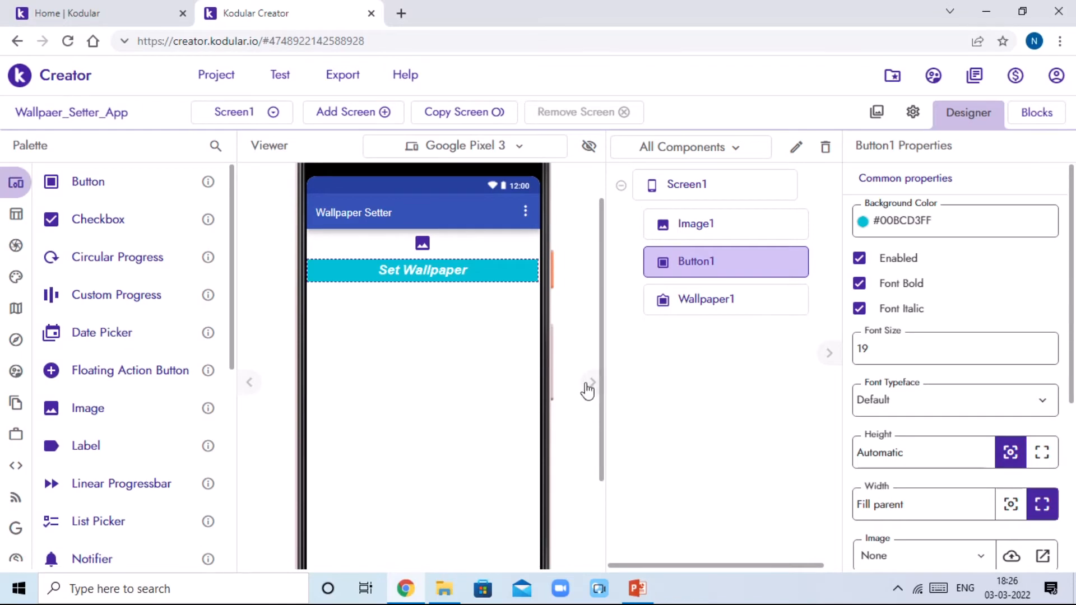
mouse_move(585, 329)
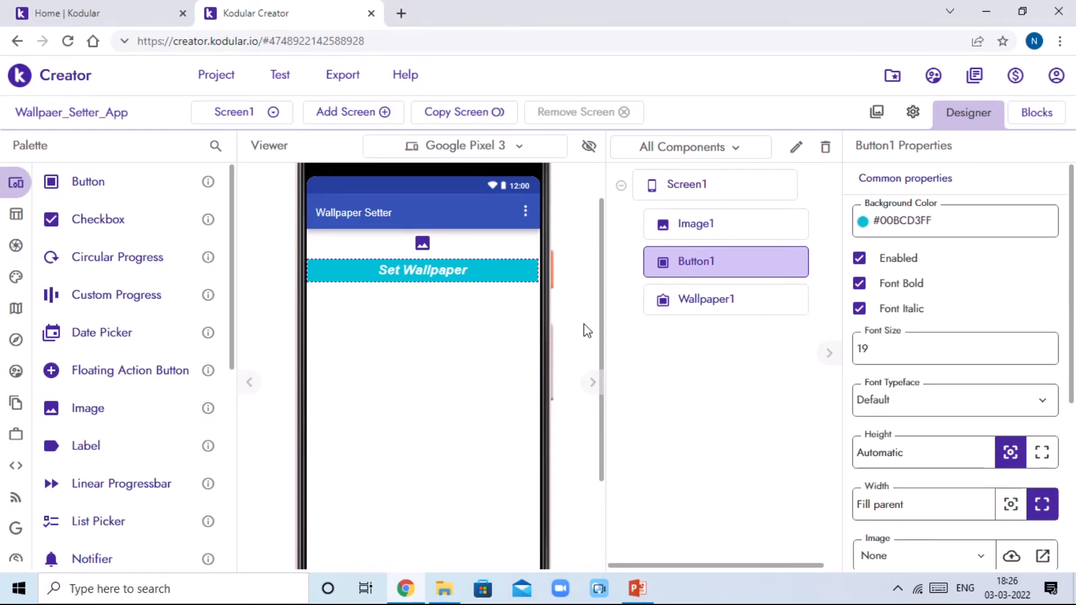
Upload Wallpaper 1.png and Wallpaper 2.png from the Wallpapers folder into Image1's Assets Manager.
left_click(695, 224)
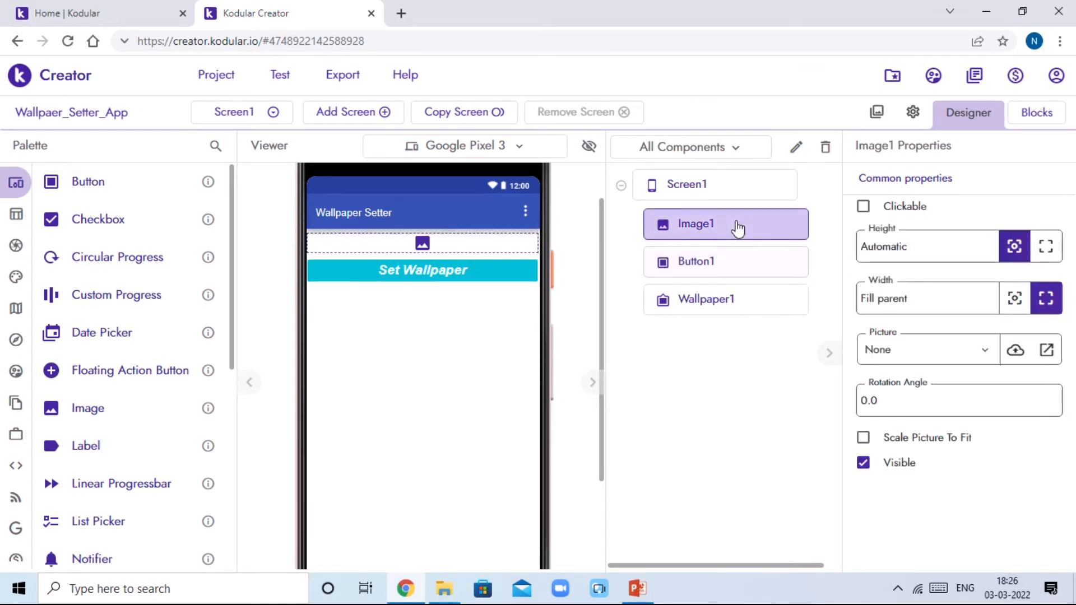
left_click(1015, 350)
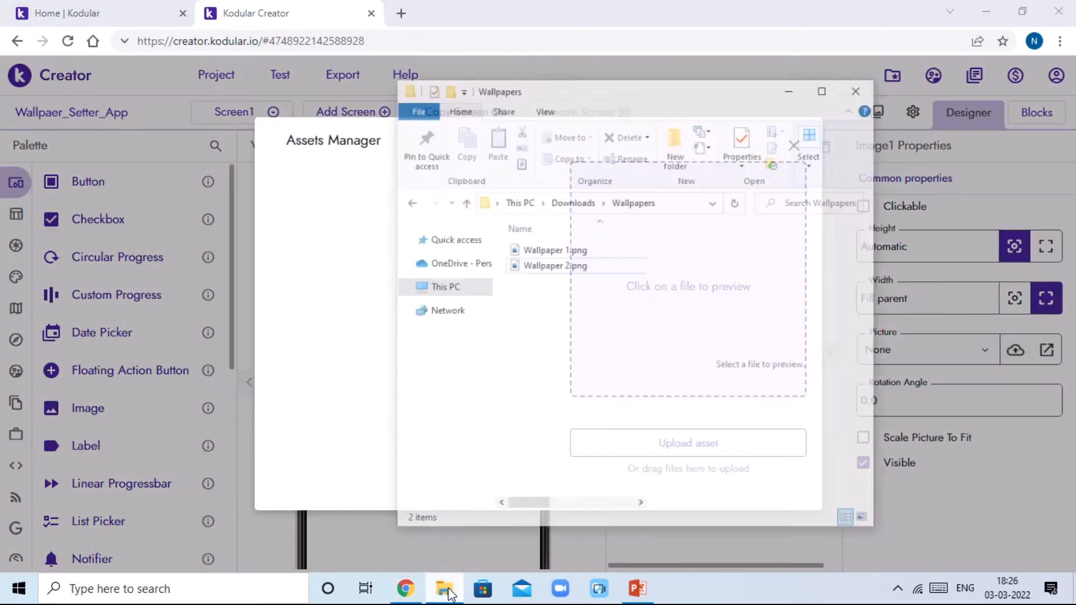
left_click(563, 220)
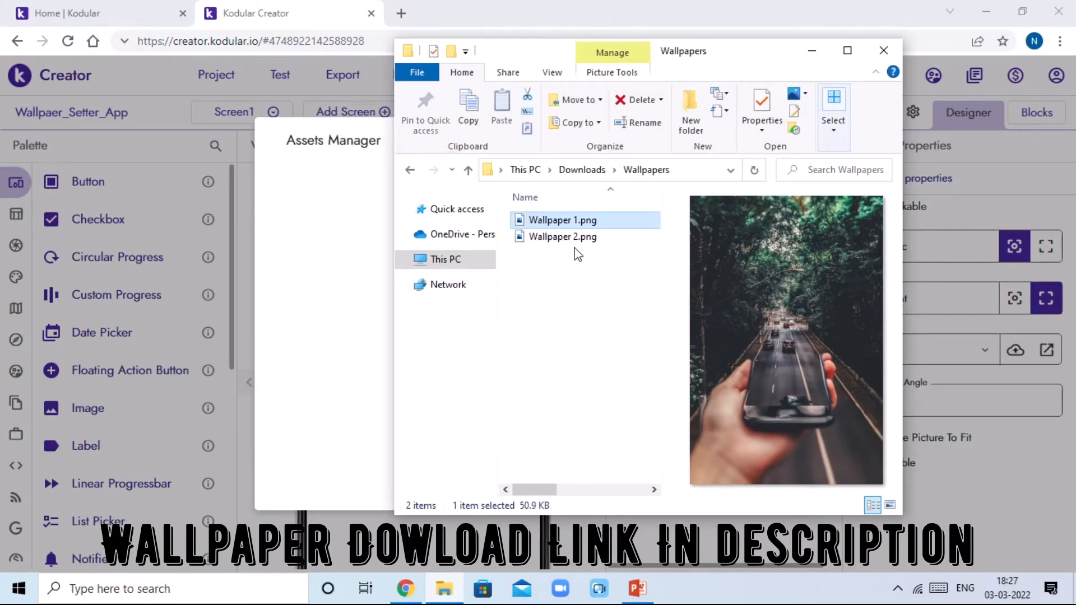
left_click(563, 237)
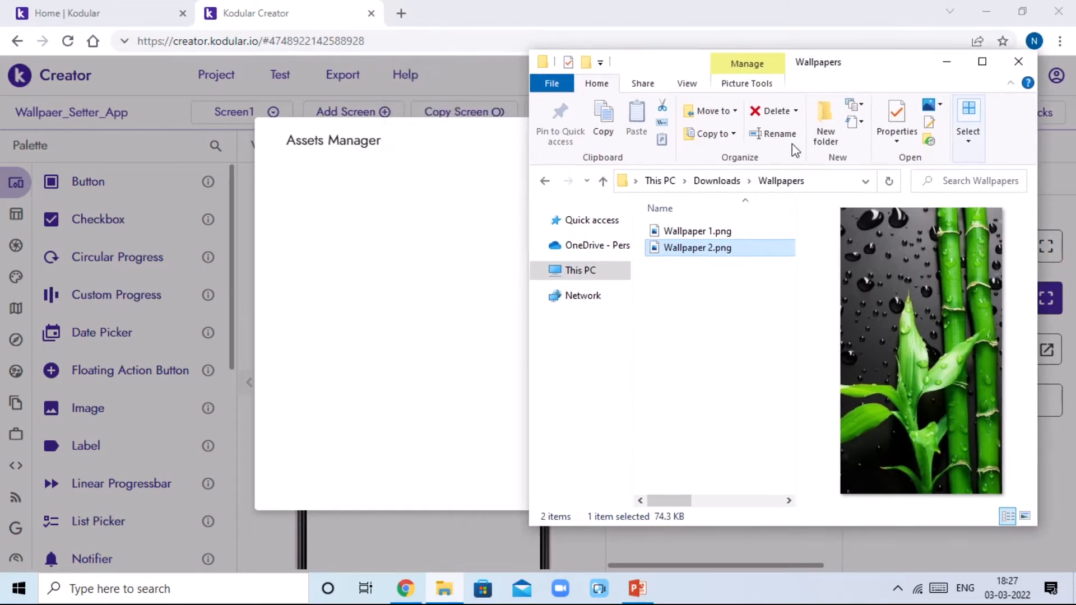
left_click(697, 231)
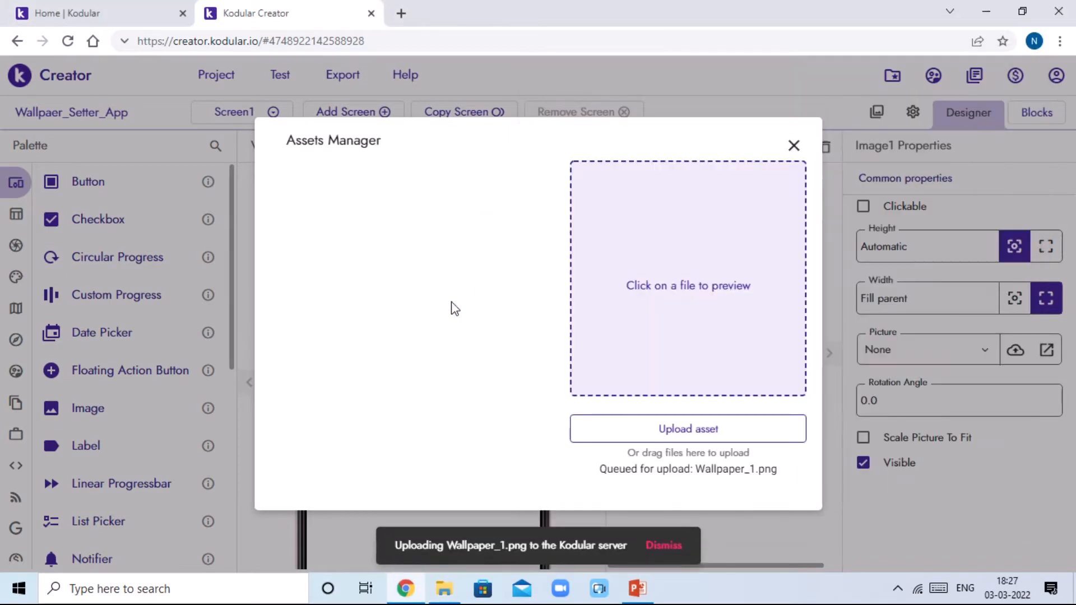
mouse_move(470, 427)
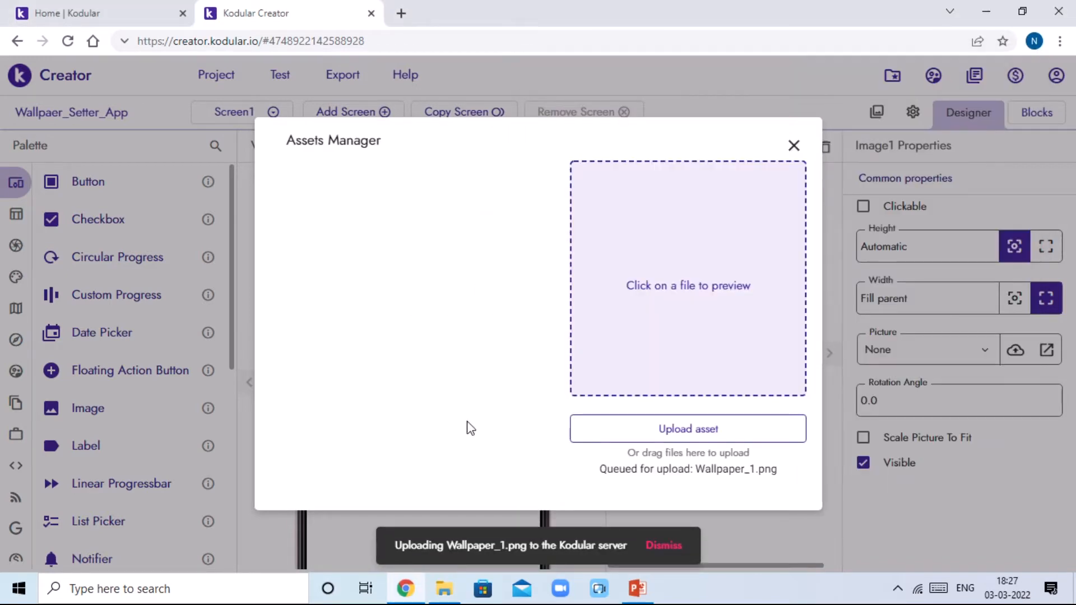
mouse_move(443, 254)
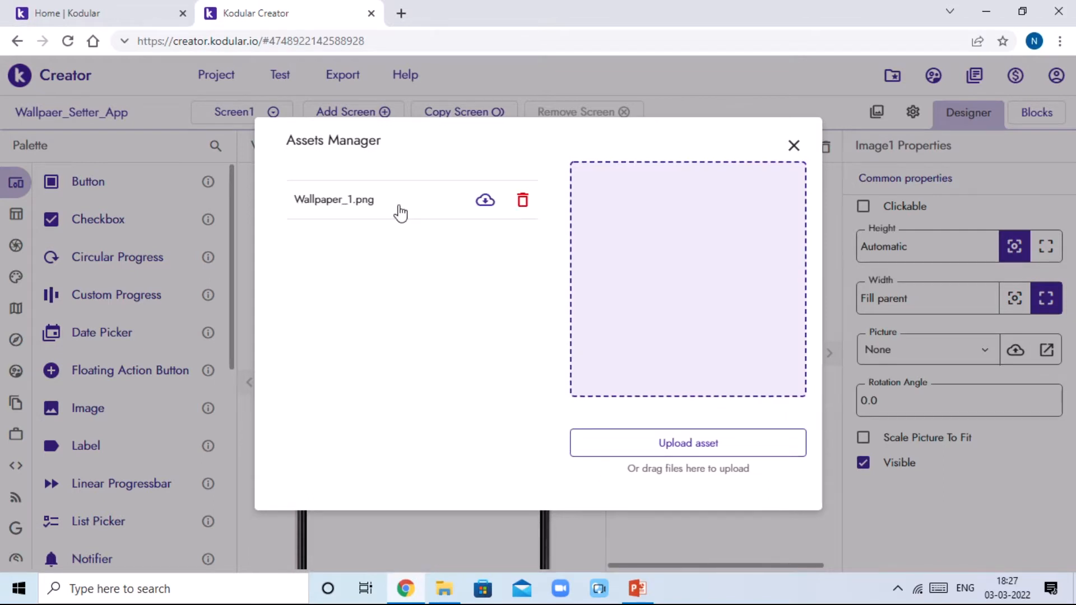
left_click(334, 200)
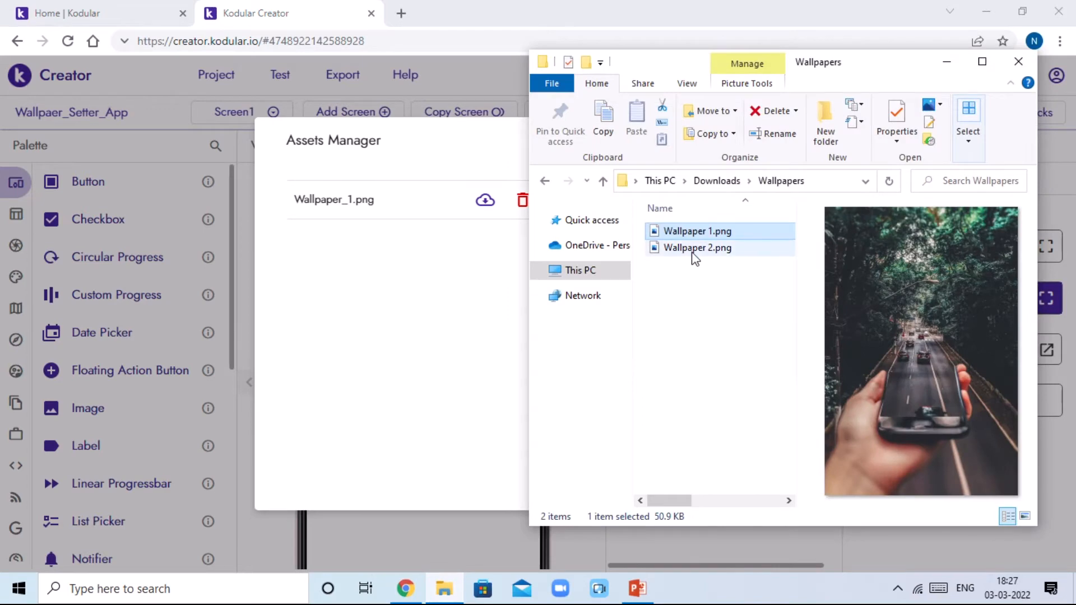
left_click_drag(697, 248, 443, 257)
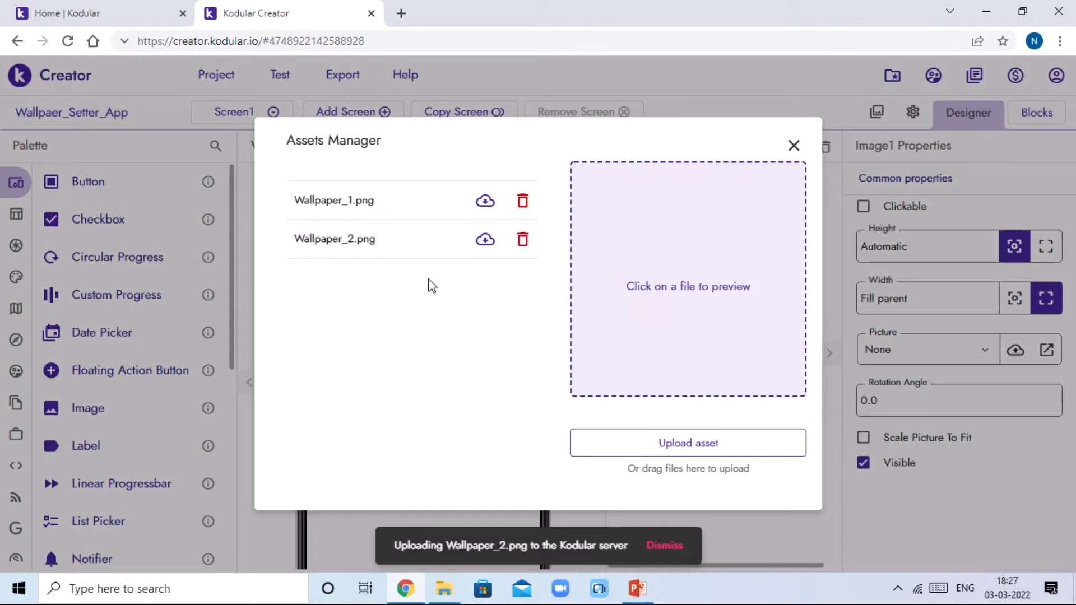
mouse_move(410, 254)
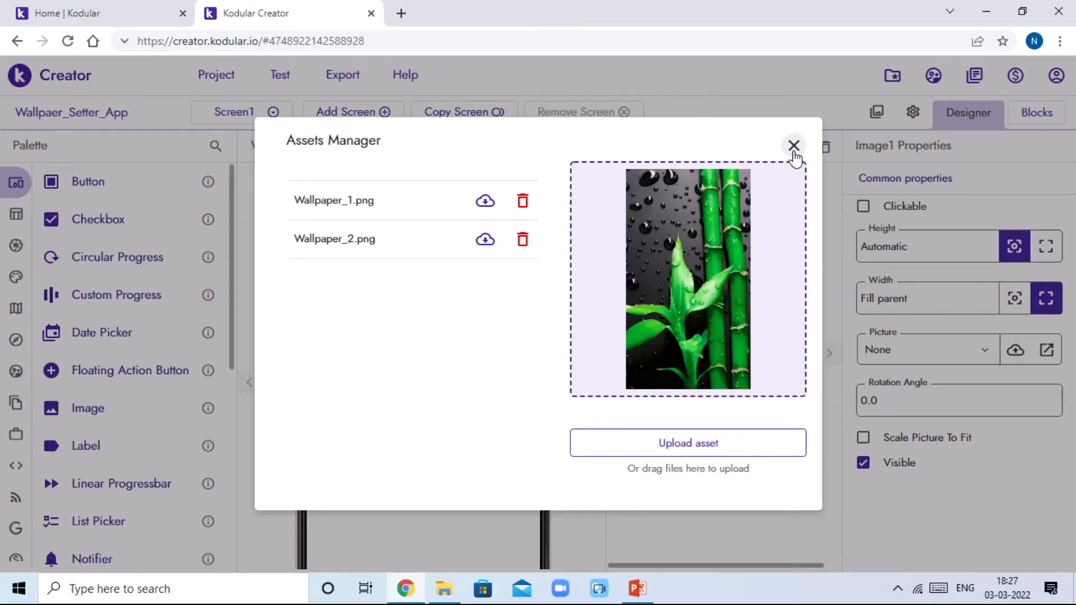
Show Wallpaper_1.png in Image1 scaled to fit, and add a second Image below Button1.
left_click(793, 146)
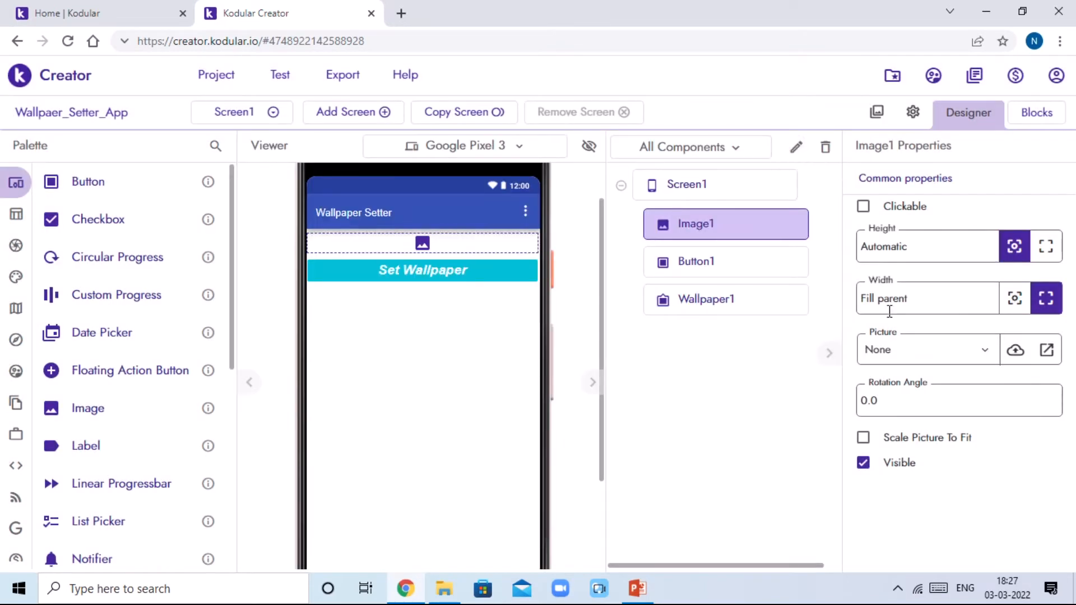
left_click(925, 349)
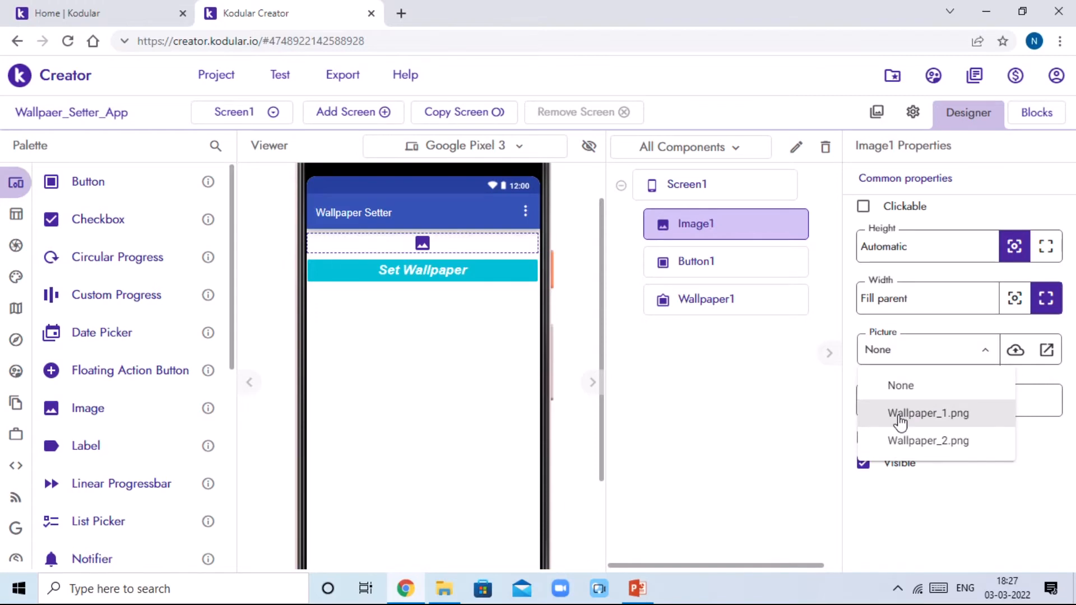
left_click(927, 413)
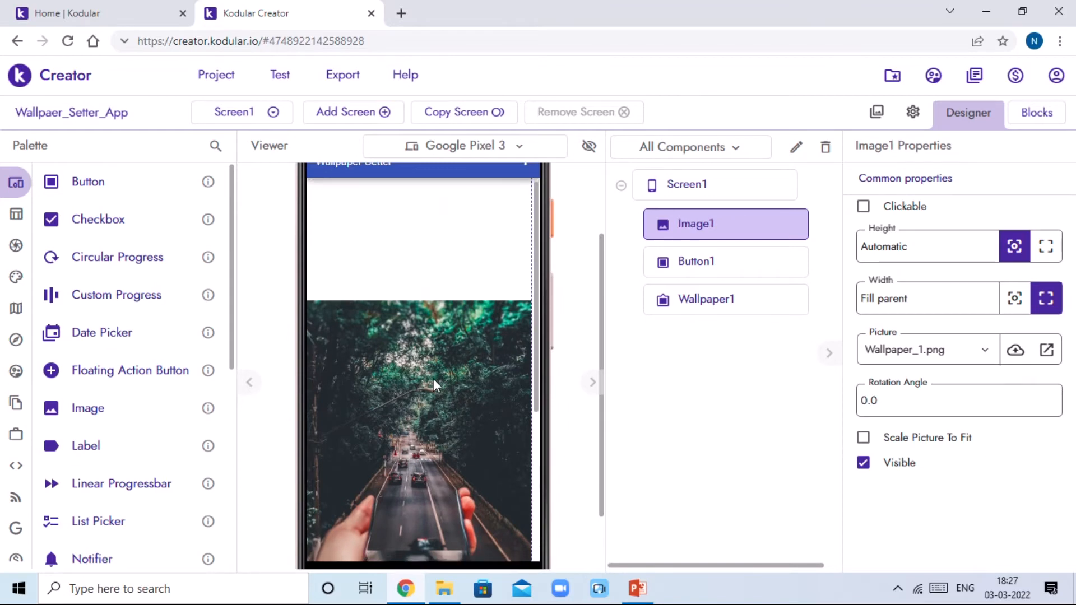
left_click(863, 438)
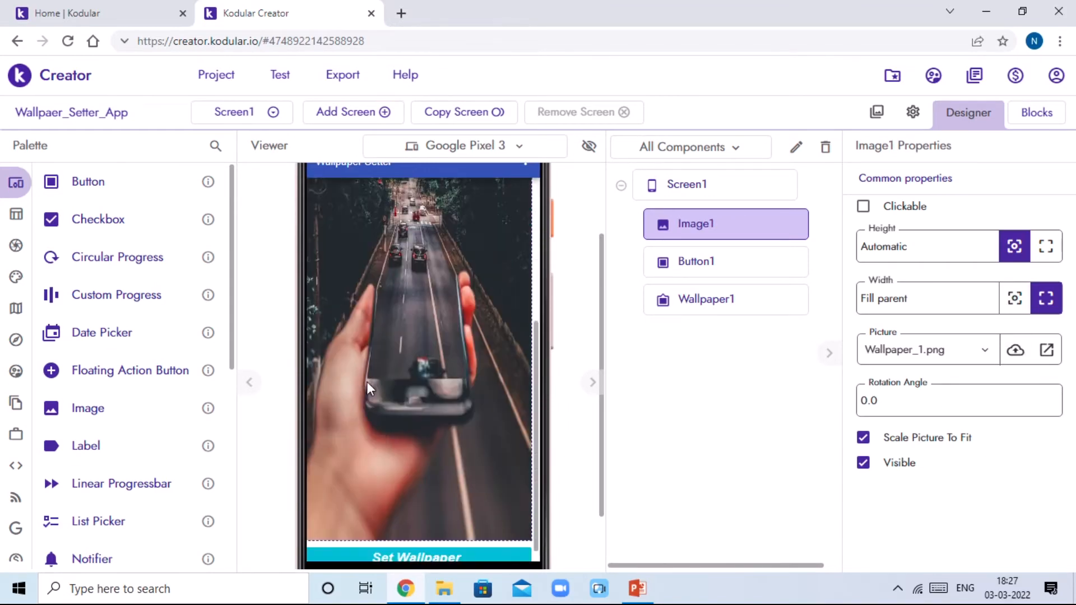
scroll("down", 3)
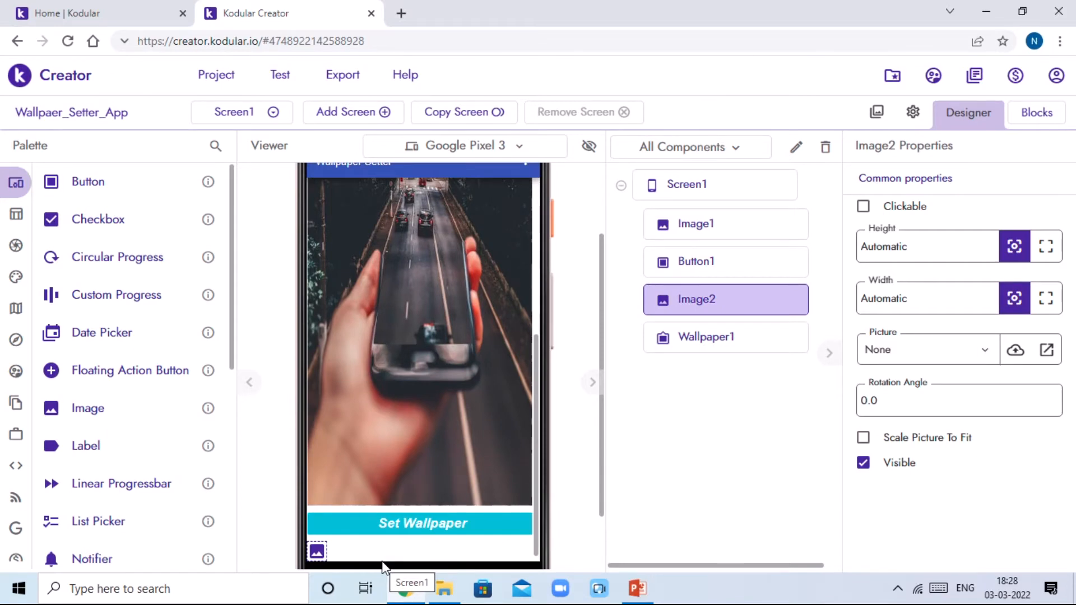
mouse_move(930, 388)
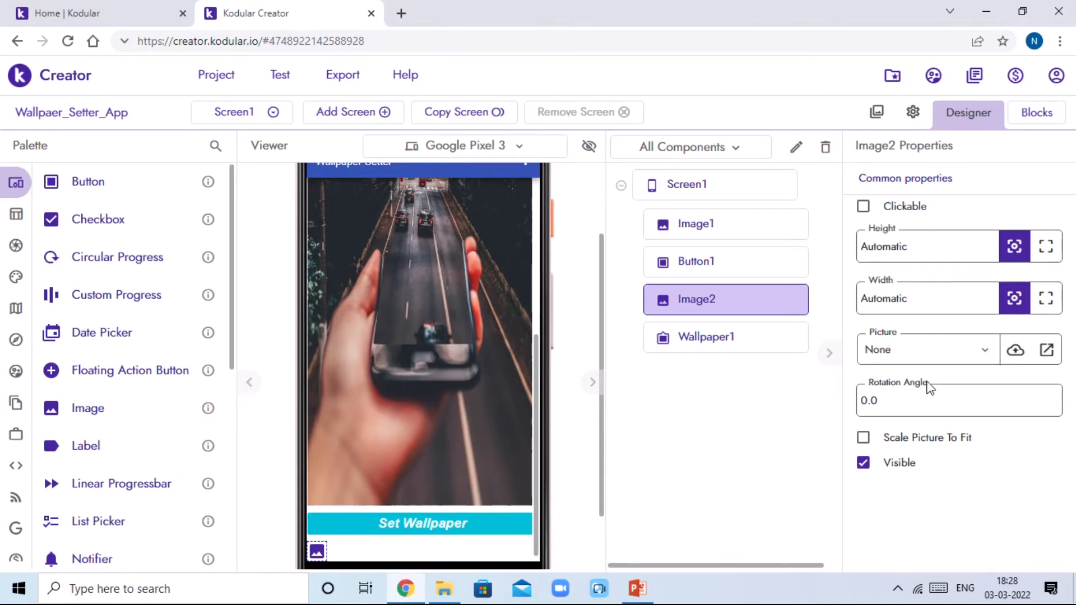
Make Image2 fill the width, scale to fit, and display Wallpaper_2.png.
left_click(1047, 298)
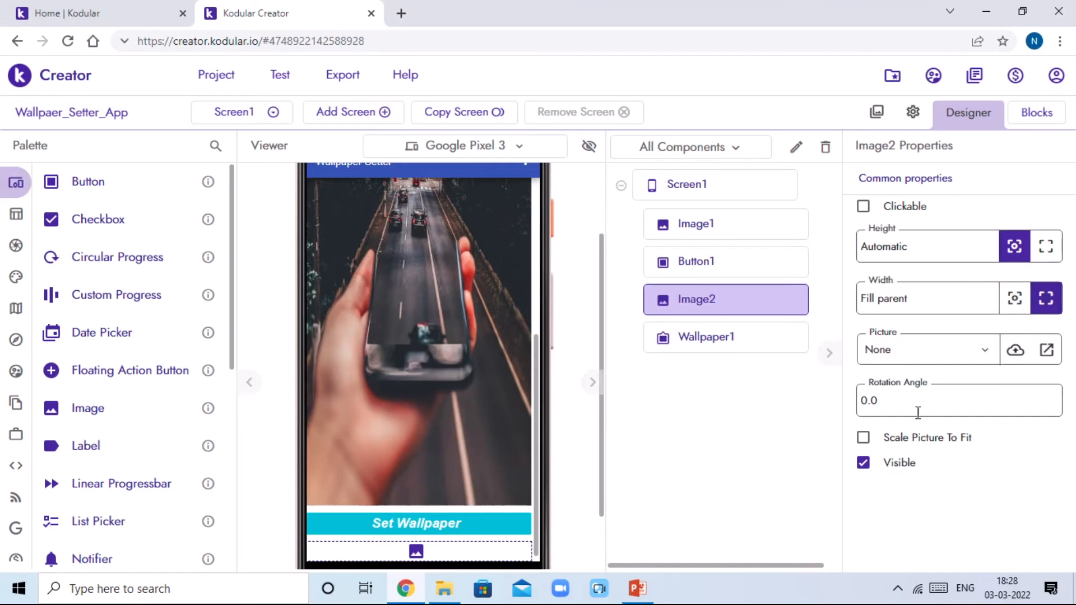
left_click(863, 437)
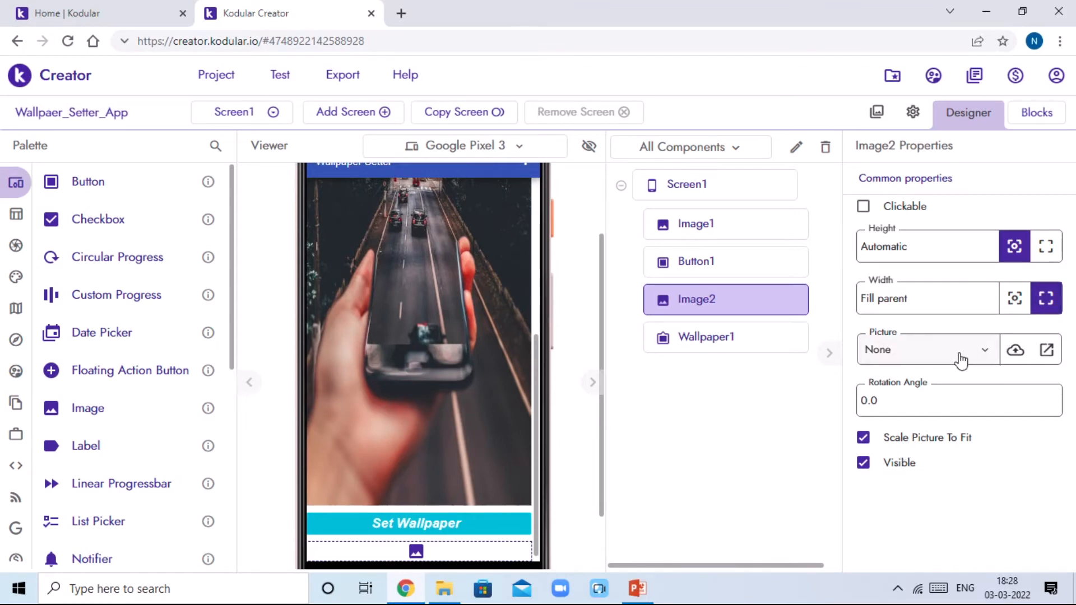
left_click(926, 349)
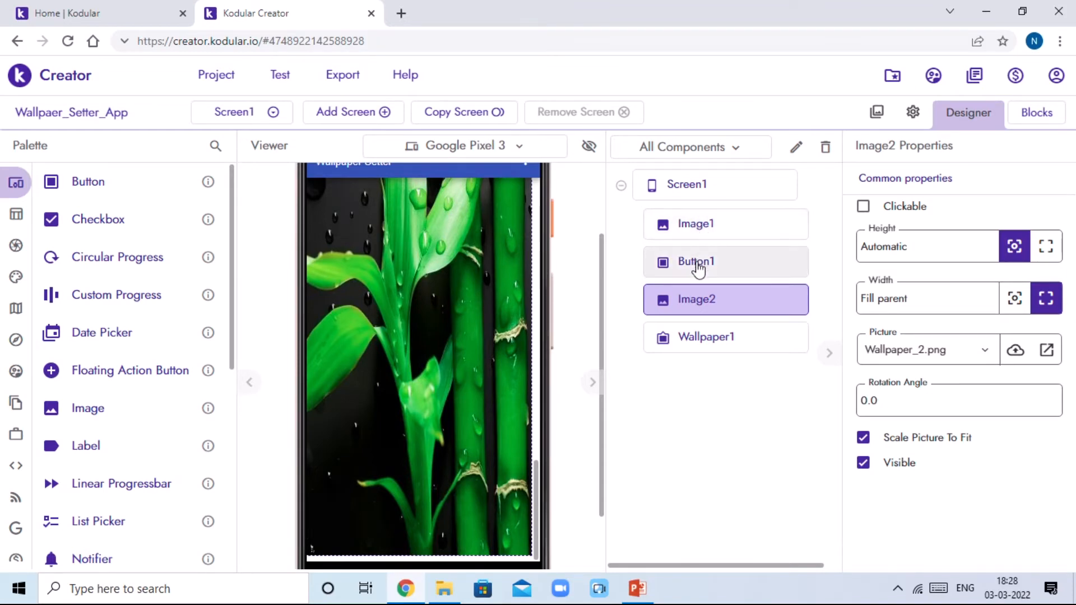
mouse_move(697, 268)
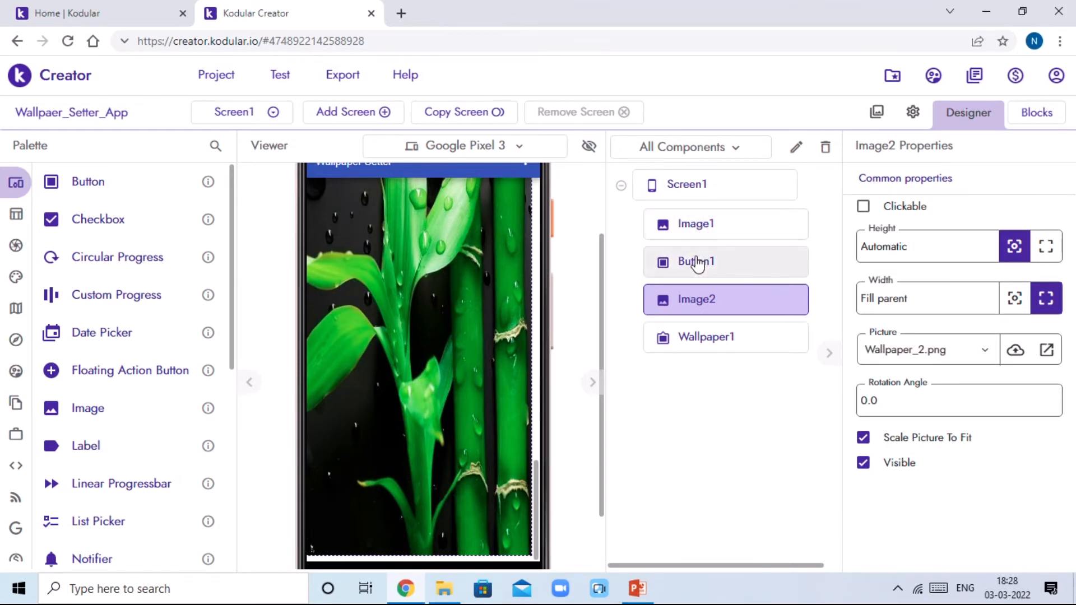
Duplicate the Set Wallpaper button to get Button1_copy.
left_click(725, 261)
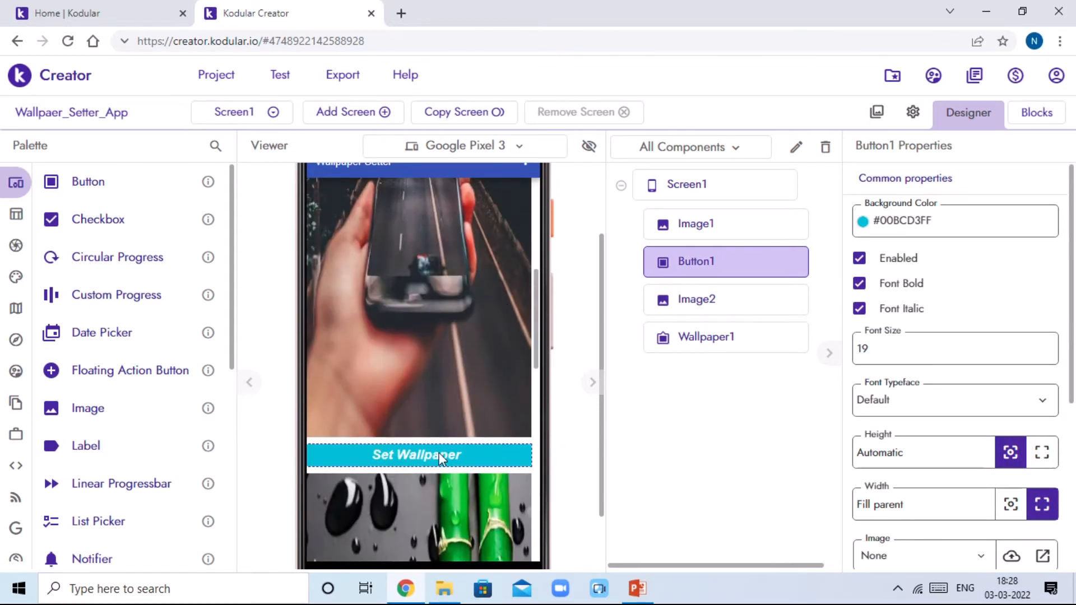
right_click(417, 454)
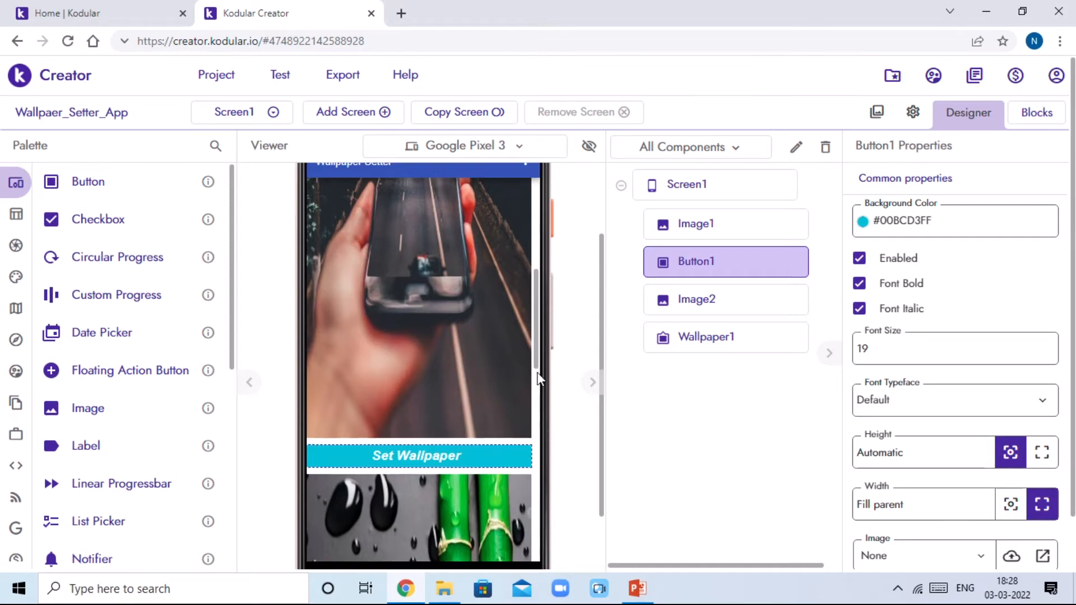
left_click(687, 184)
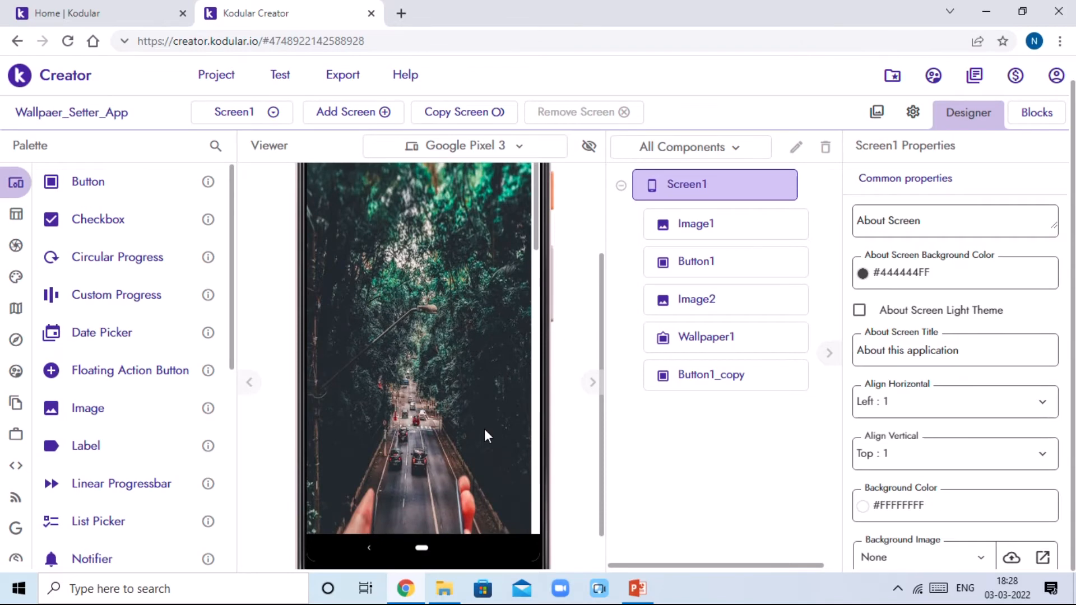
mouse_move(698, 255)
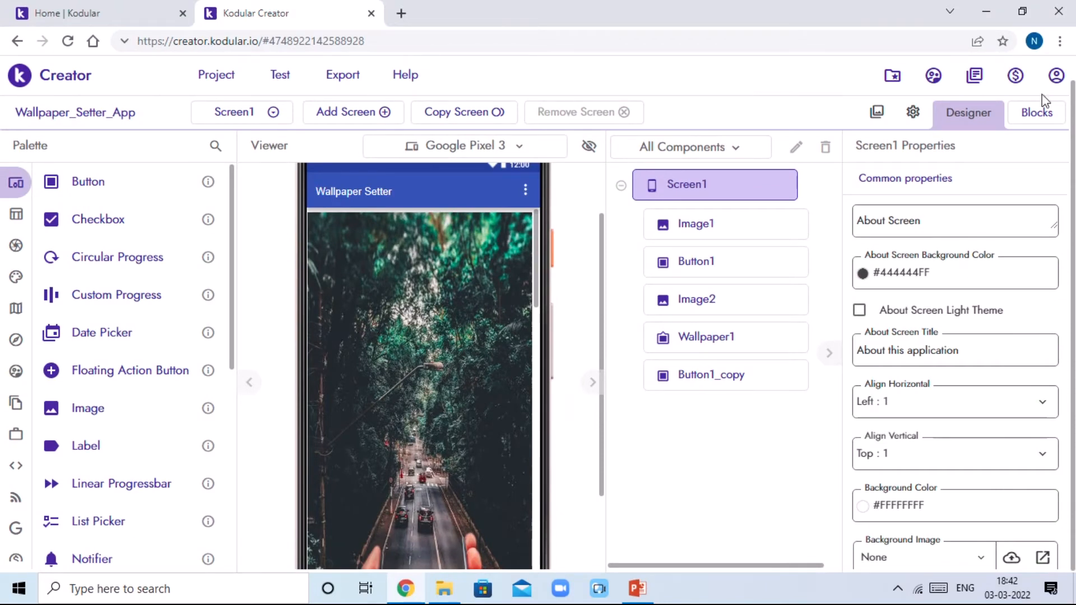
In Blocks, make Button1.Click call Wallpaper1.Set Wallpaper with image 'Wallpaper_1.png'.
left_click(1036, 112)
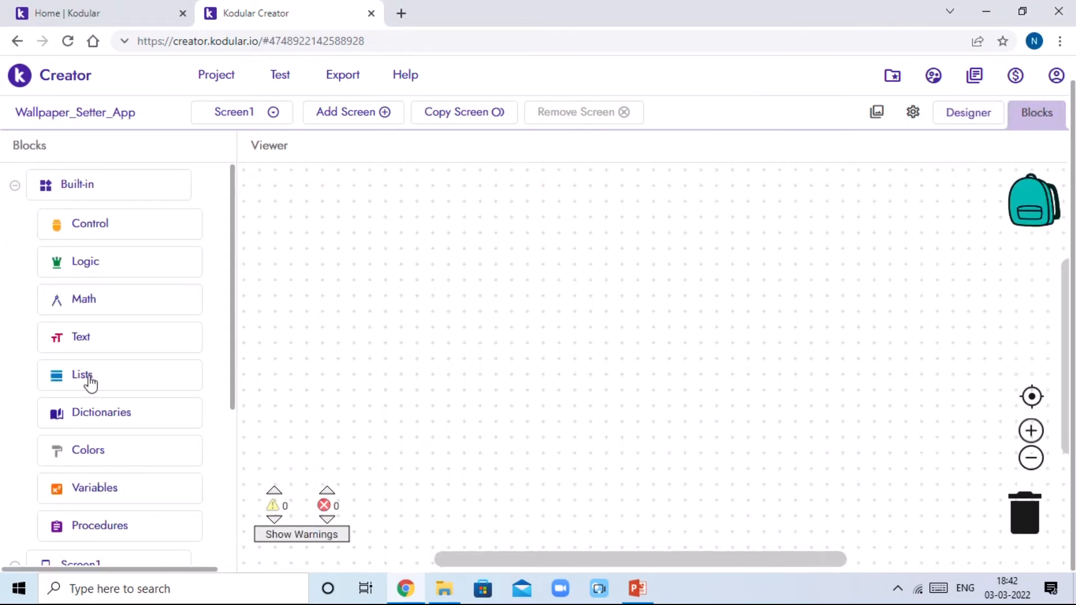
scroll("down", 3)
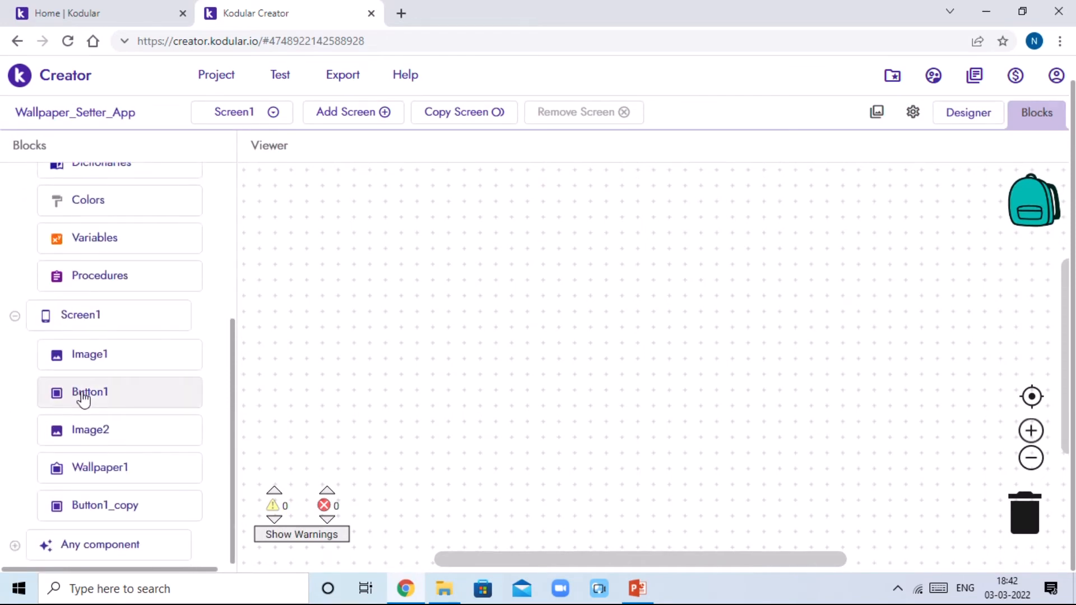
left_click(89, 392)
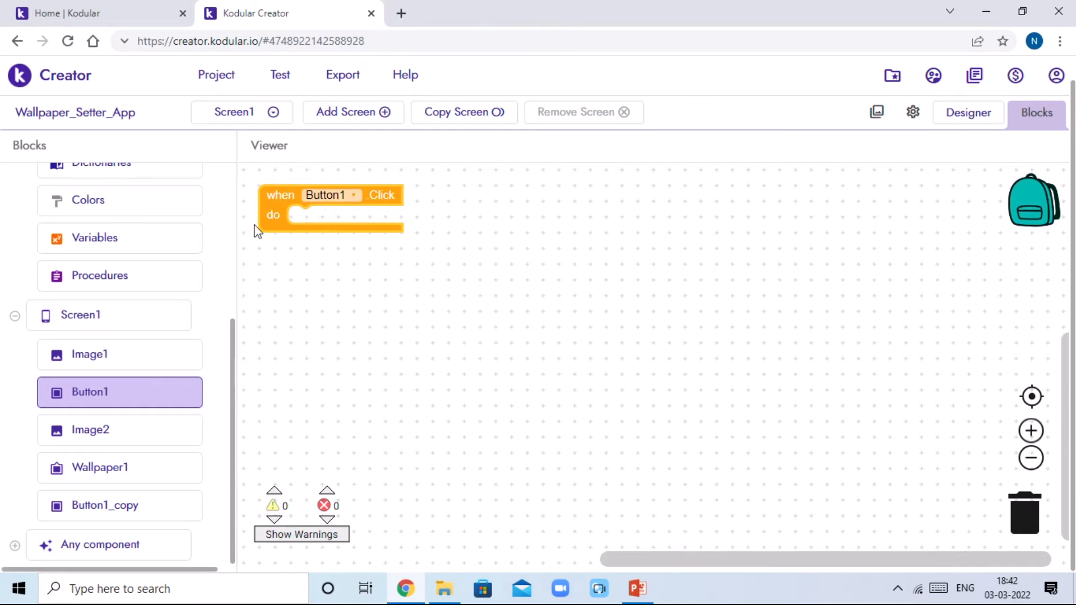
left_click(100, 467)
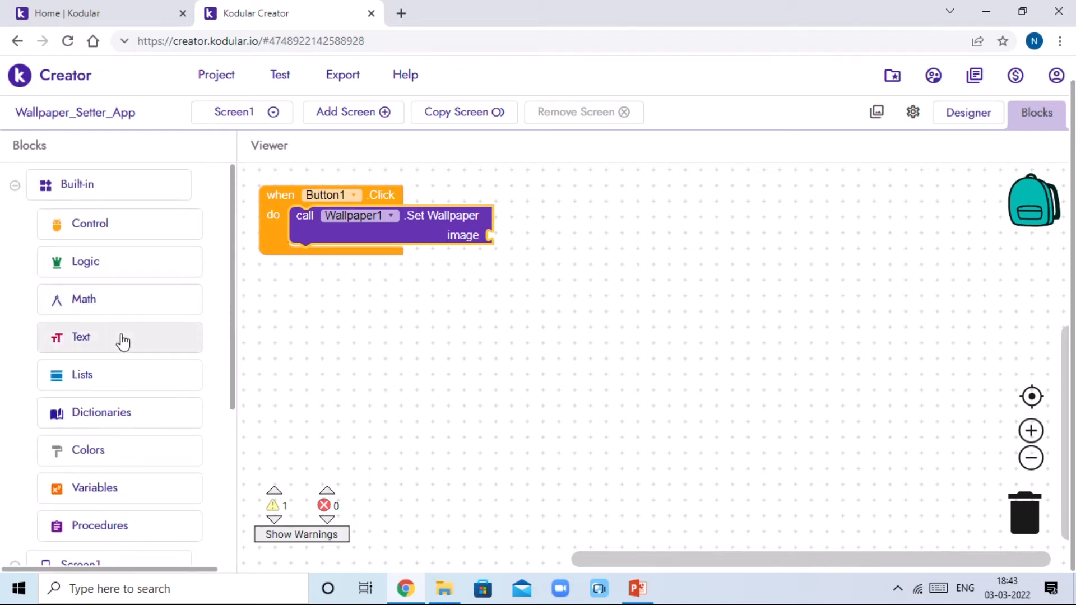
left_click(81, 336)
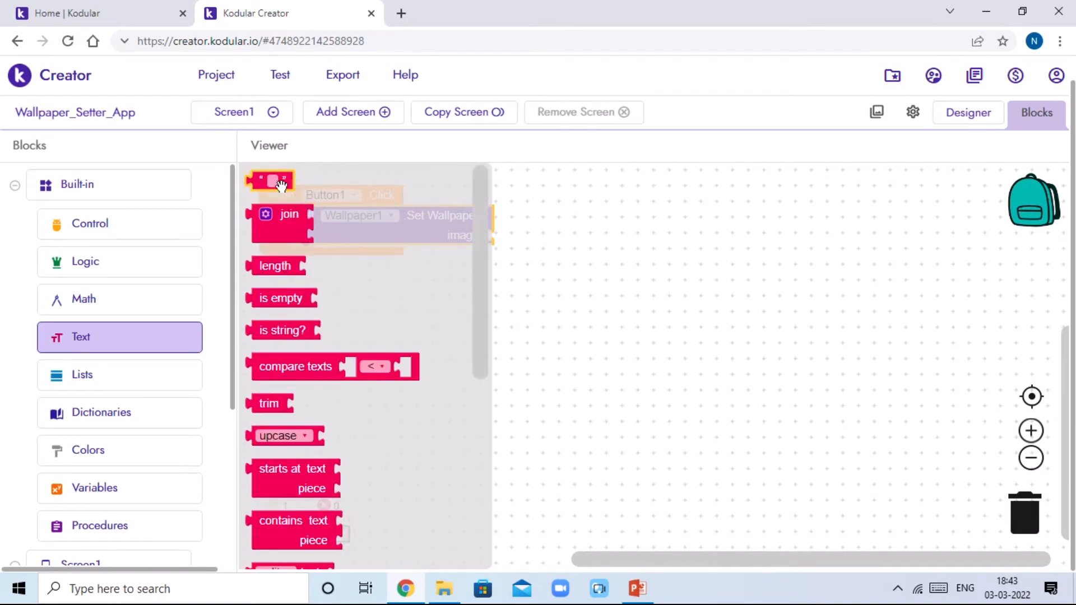
left_click_drag(282, 185, 518, 236)
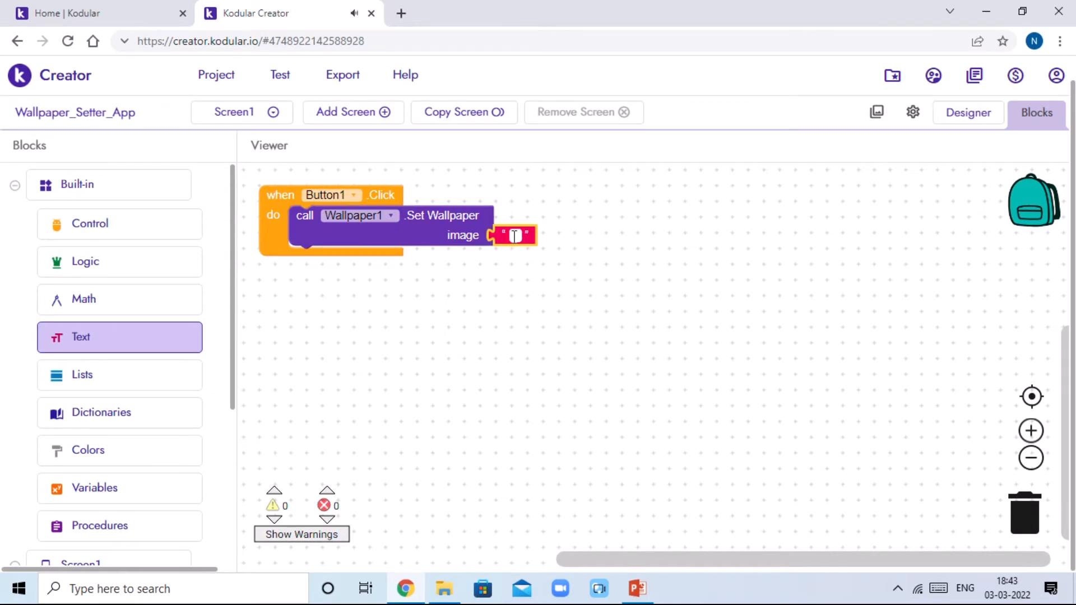
type("Wallpaper")
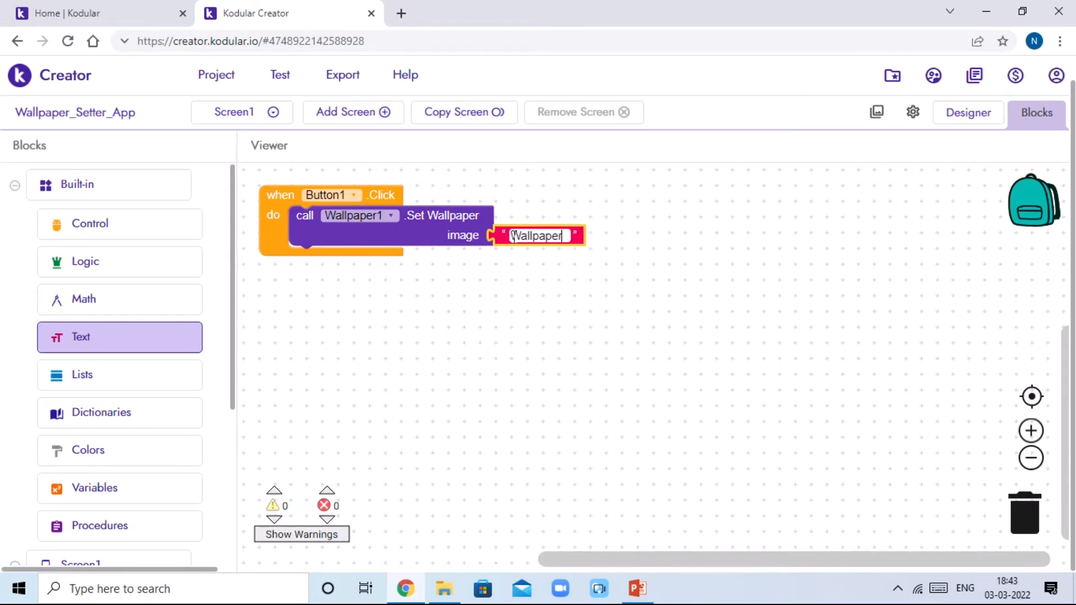
type("_1.png")
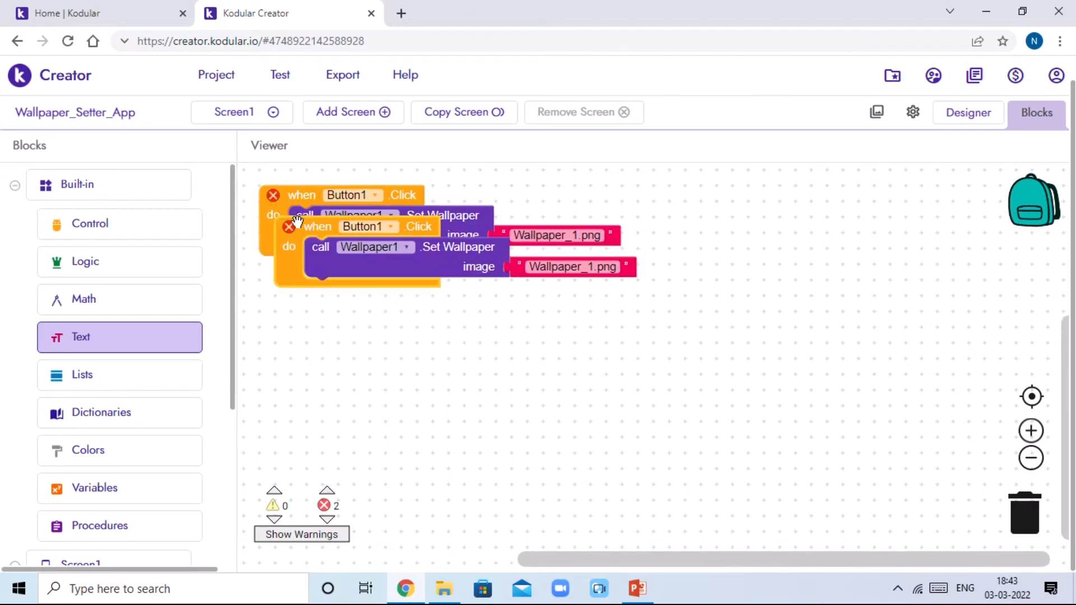
Duplicate the handler for Button1_copy, setting its image to 'Wallpaper_2.png'.
left_click_drag(360, 226, 360, 273)
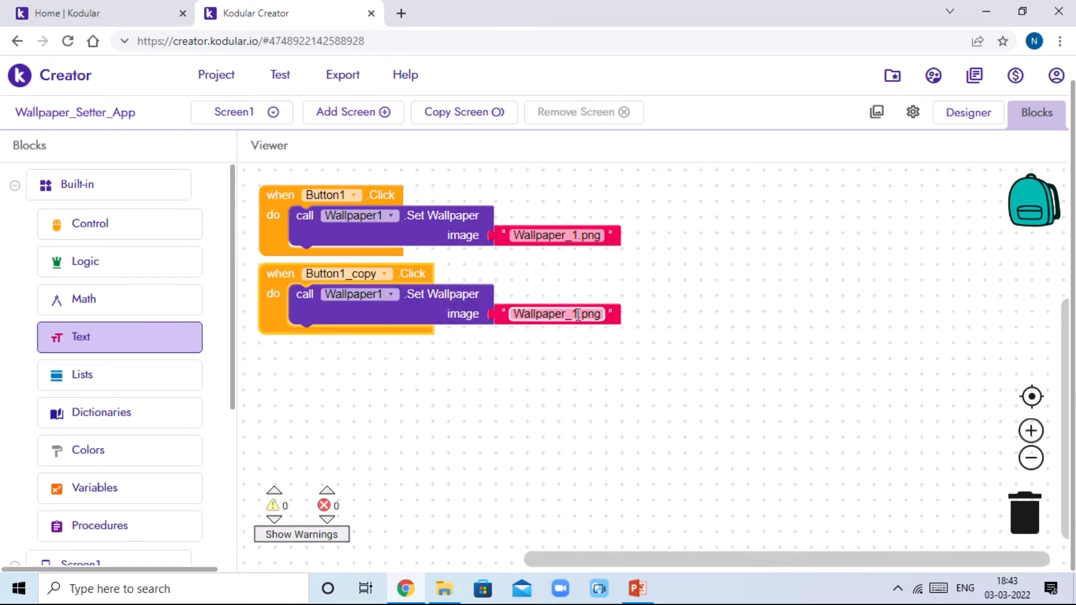
left_click(557, 314)
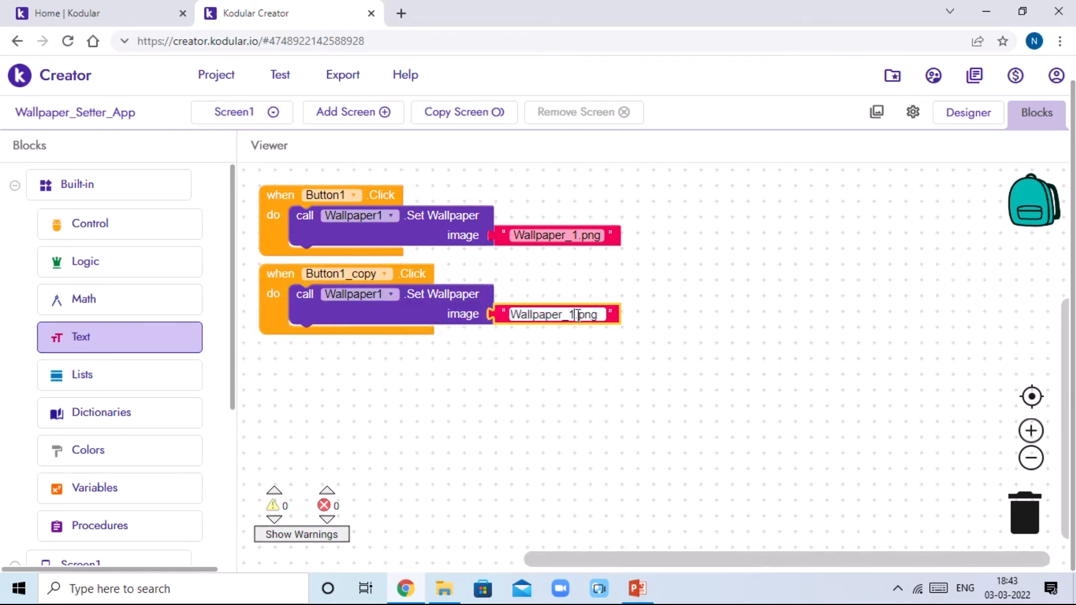
type("Wallpaper_2.png")
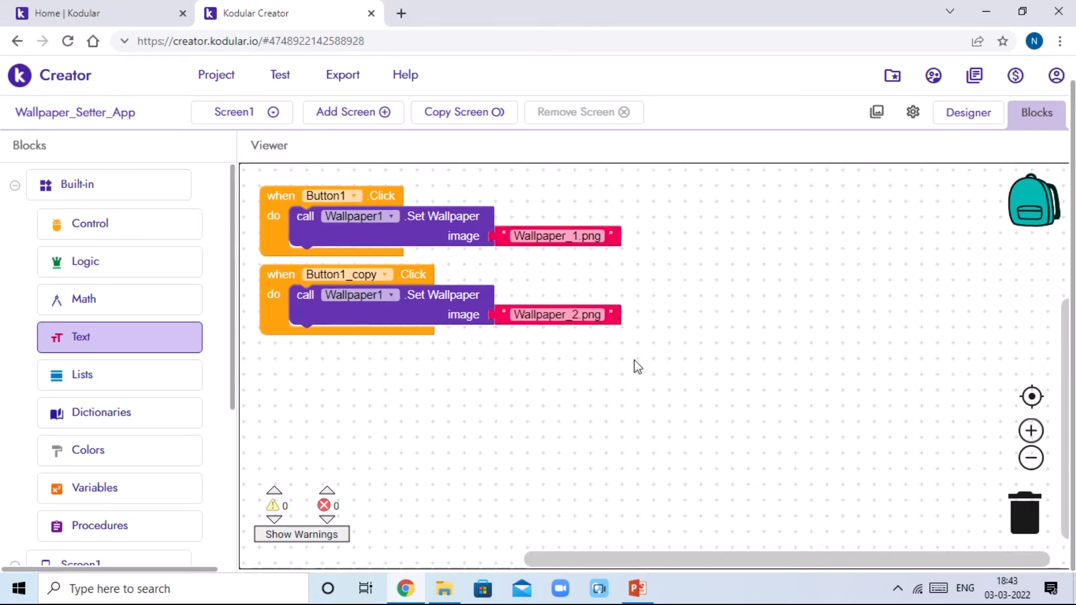
mouse_move(710, 334)
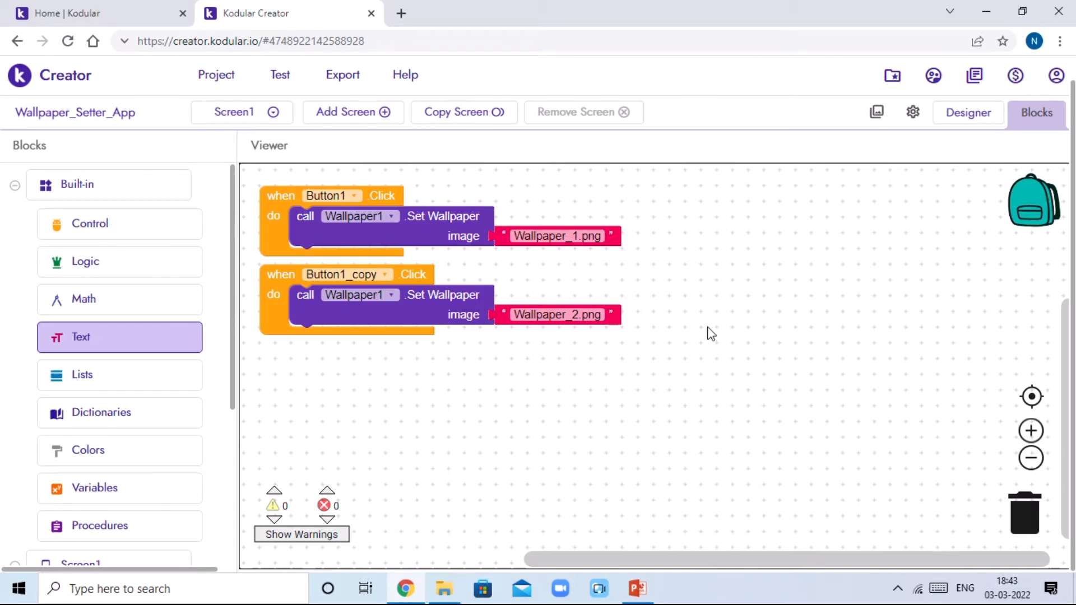
mouse_move(394, 132)
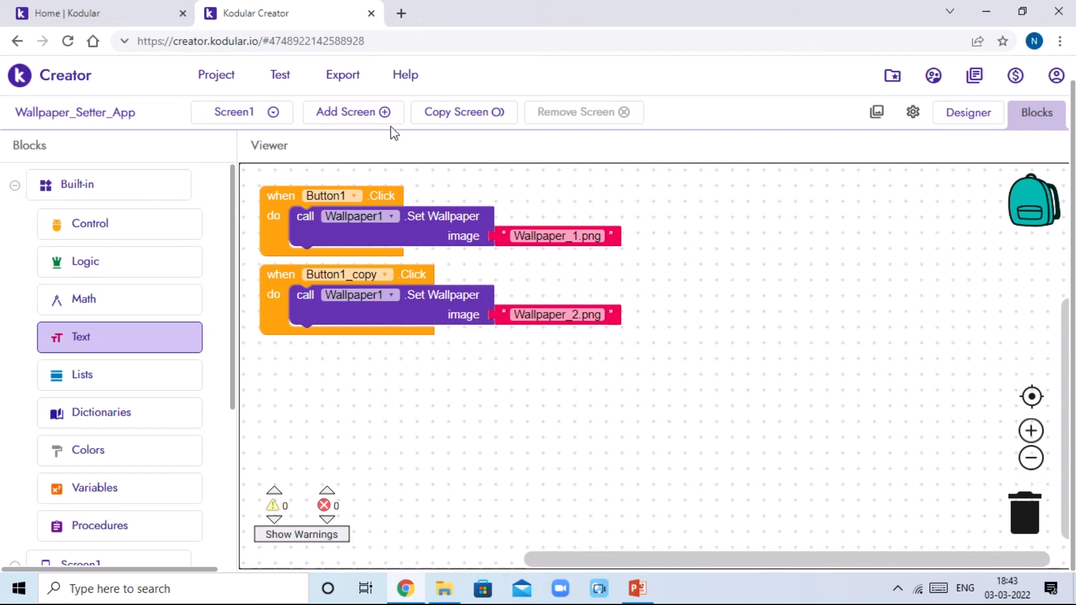
Save the project and export it as an Android App (.apk).
left_click(342, 75)
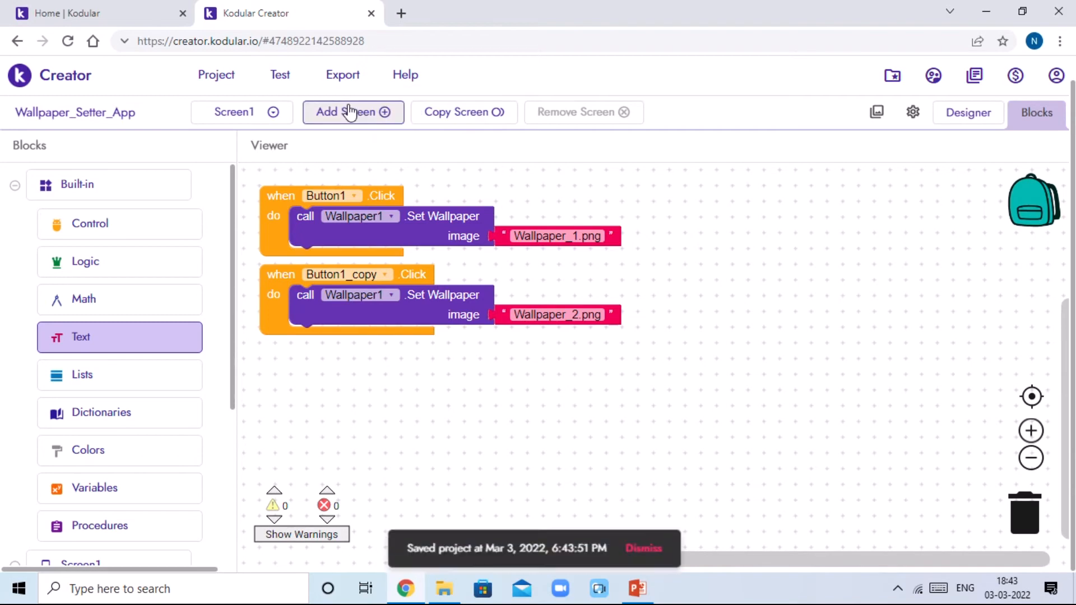
left_click(353, 112)
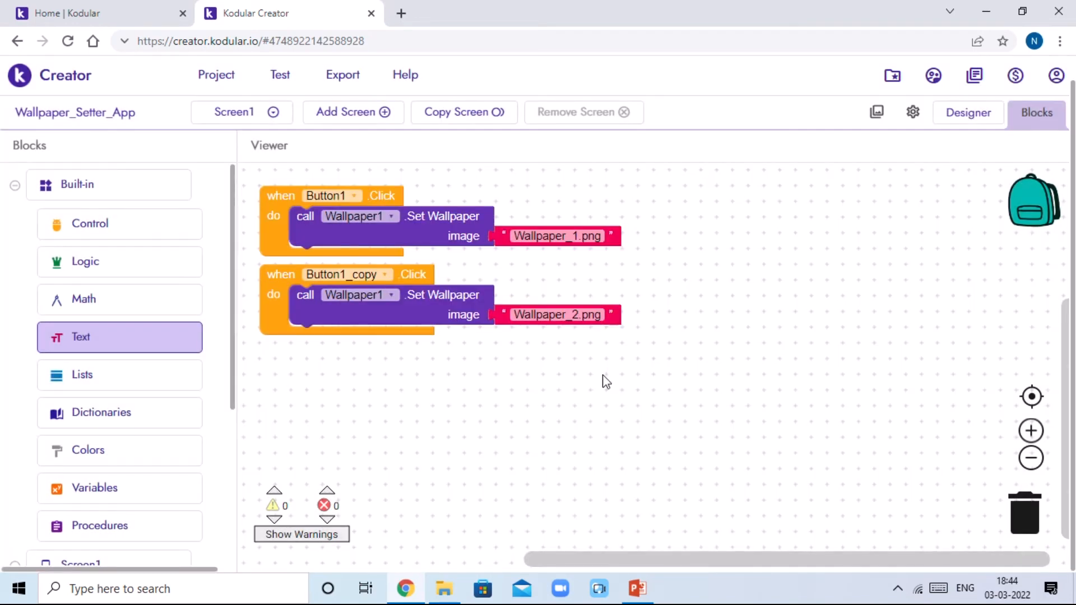
mouse_move(595, 368)
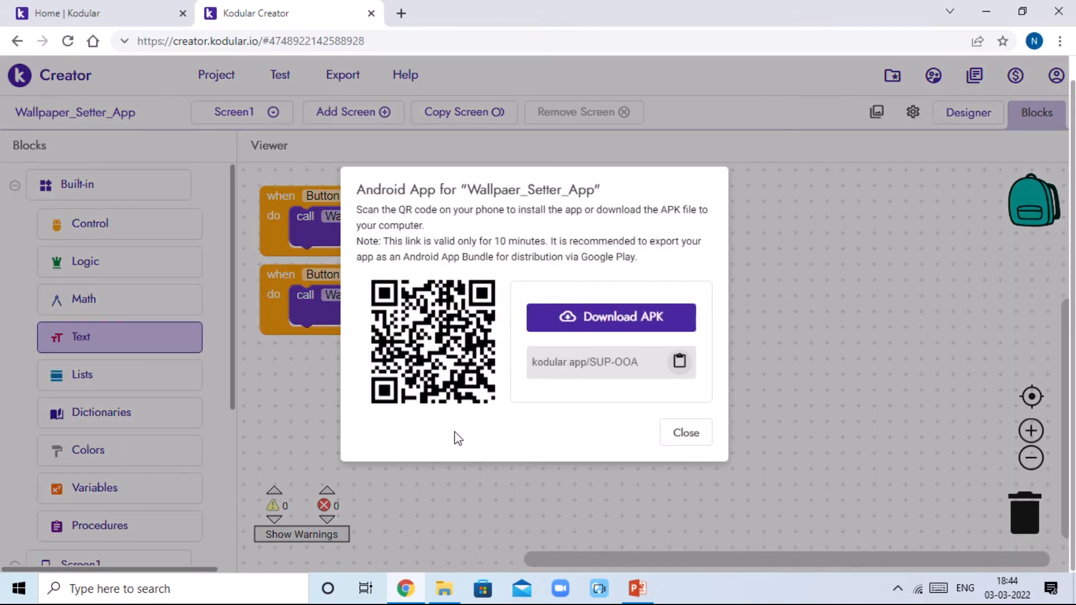
mouse_move(377, 398)
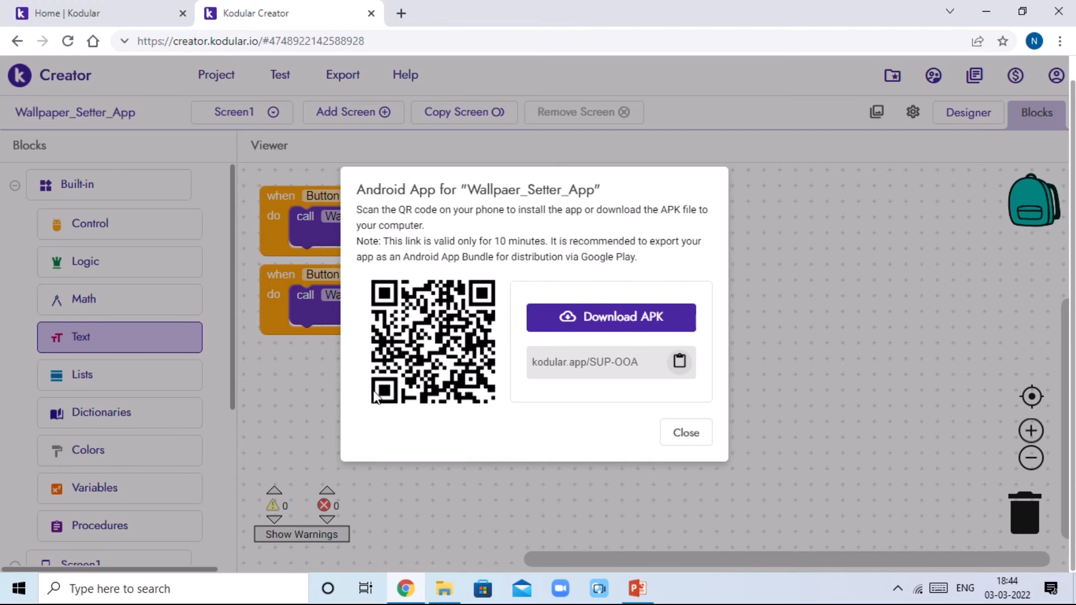
mouse_move(375, 410)
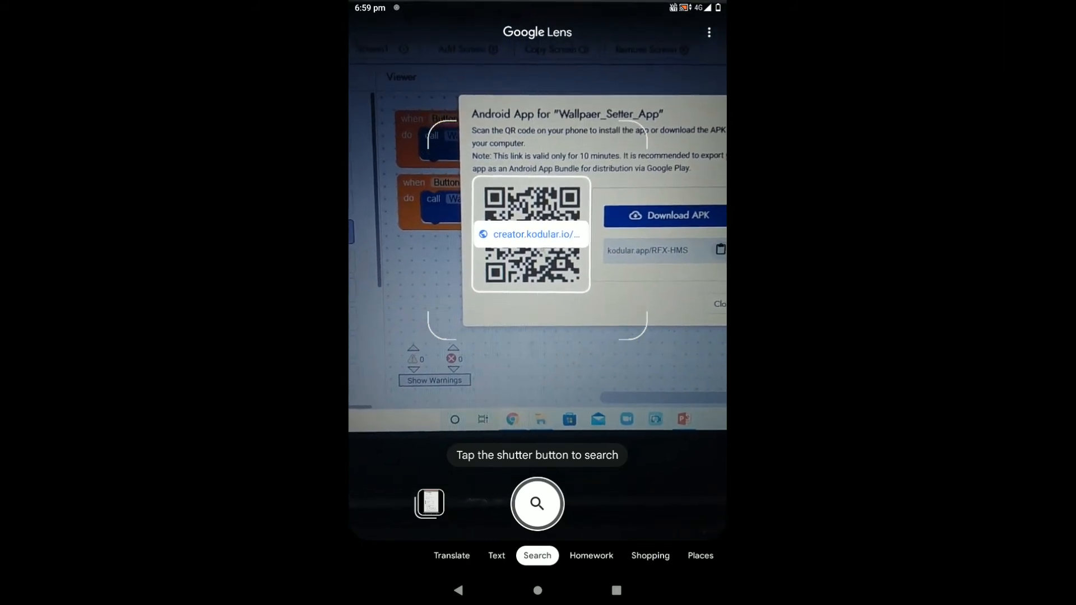
Follow the QR link, download the APK anyway, install Wallpaper Setter and launch it.
left_click(537, 504)
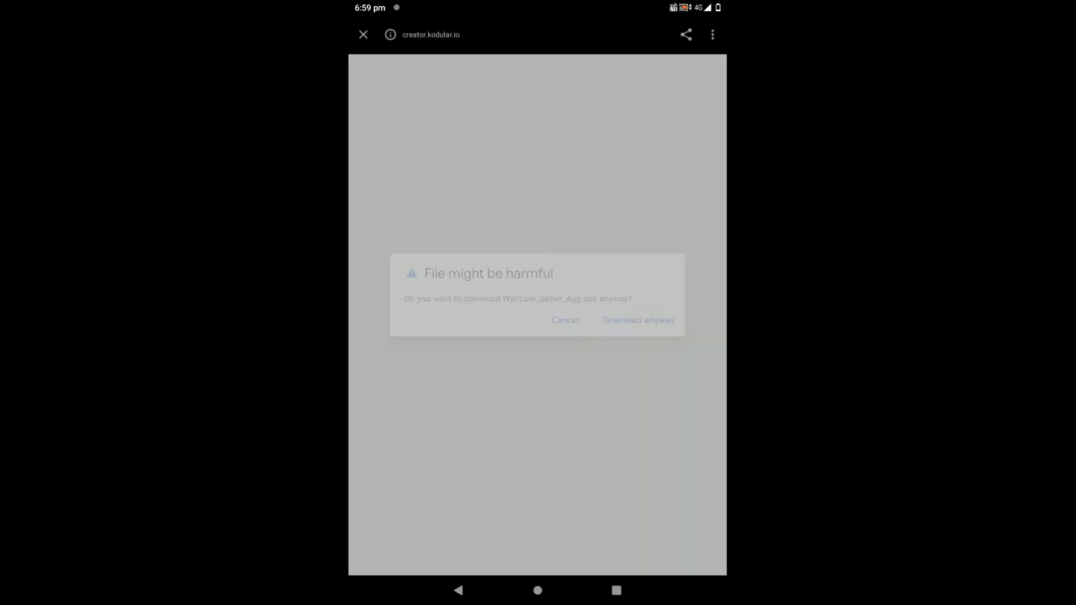
left_click(638, 319)
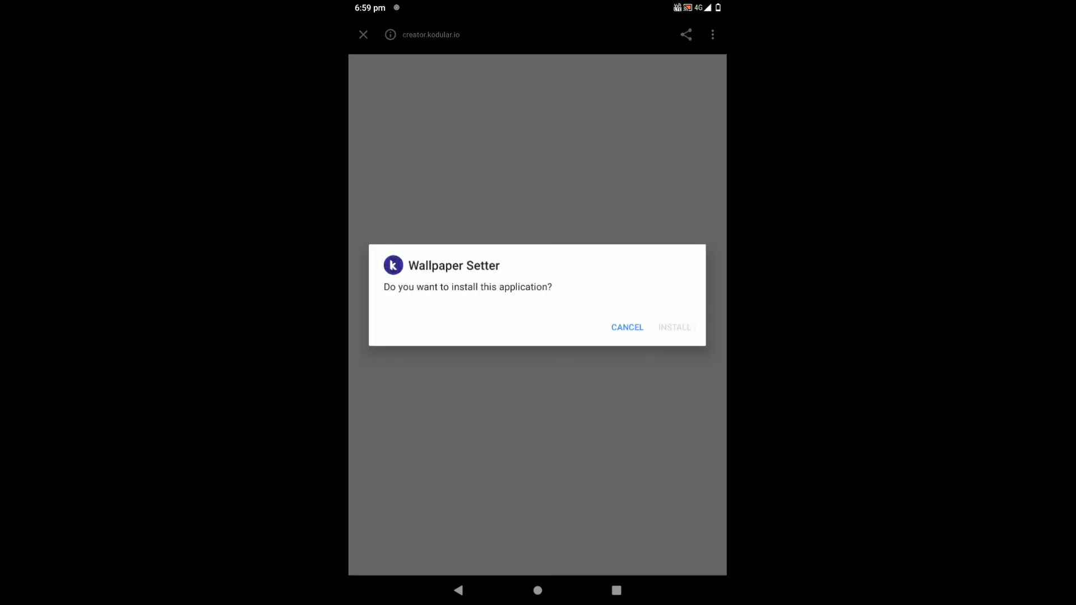
left_click(673, 327)
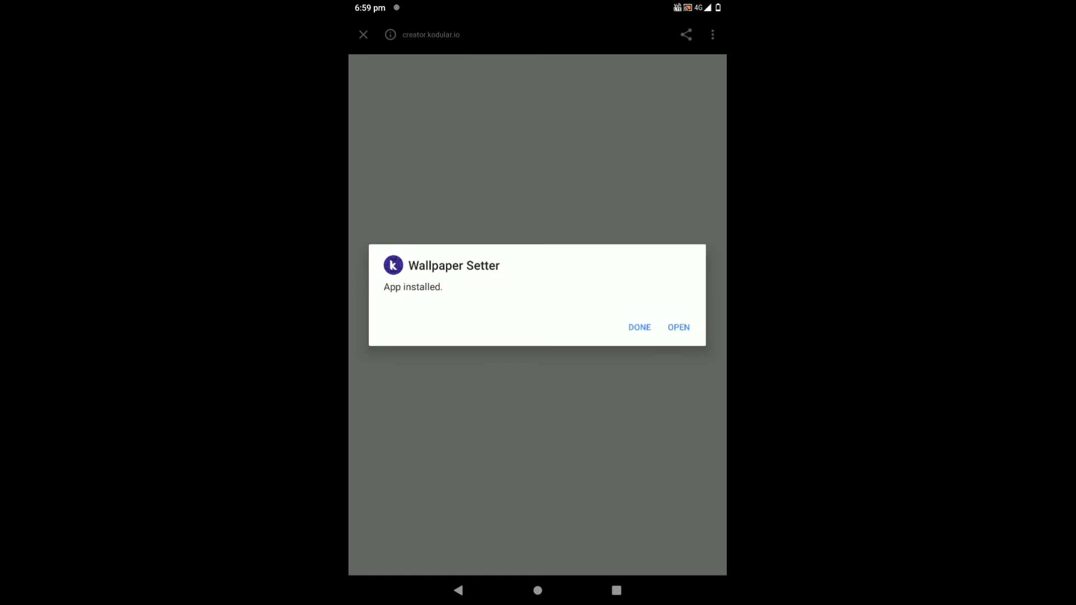
left_click(680, 327)
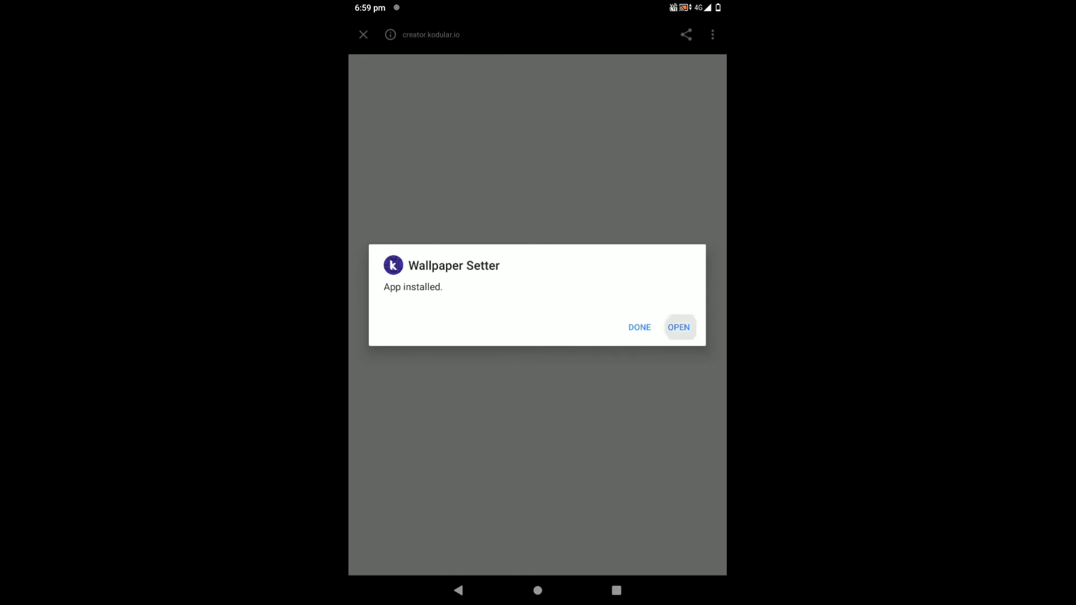
left_click(678, 327)
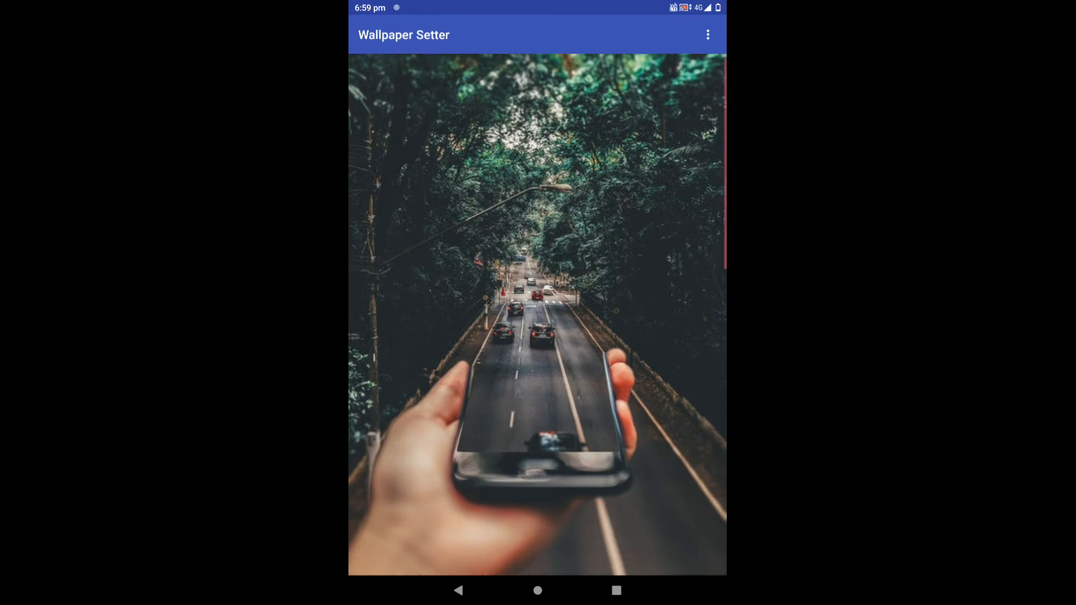
Set the road photo as the phone's home wallpaper using its Set Wallpaper button.
scroll("down", 3)
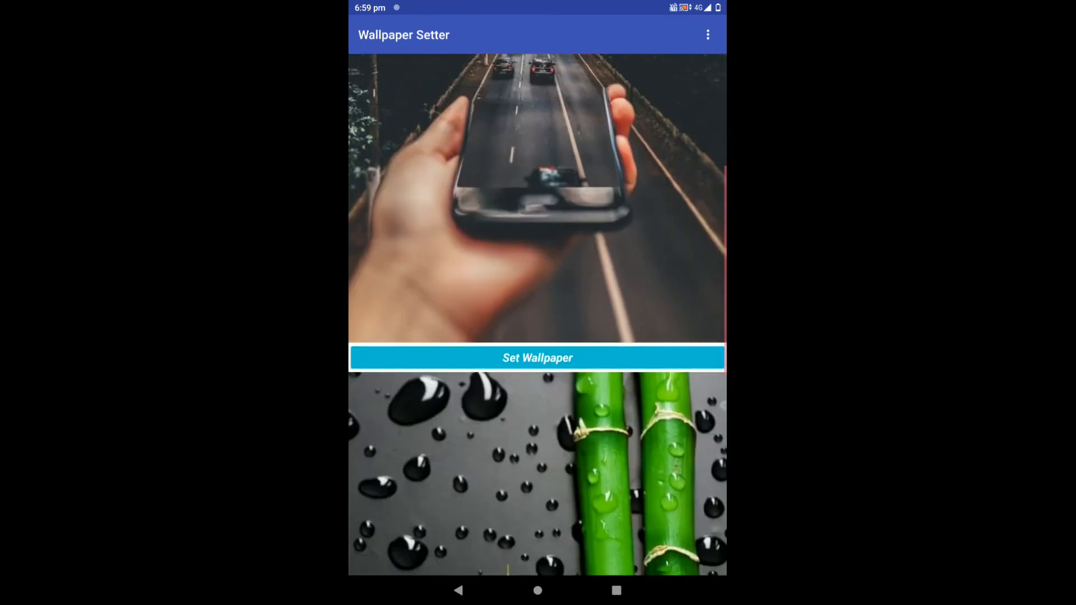
scroll("up", 3)
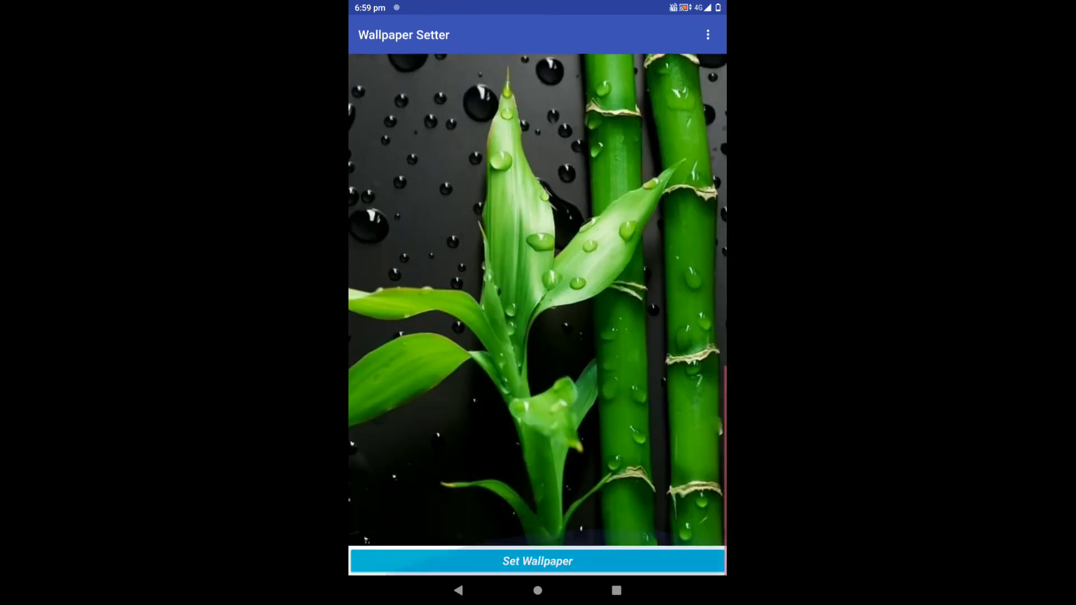
left_click(537, 560)
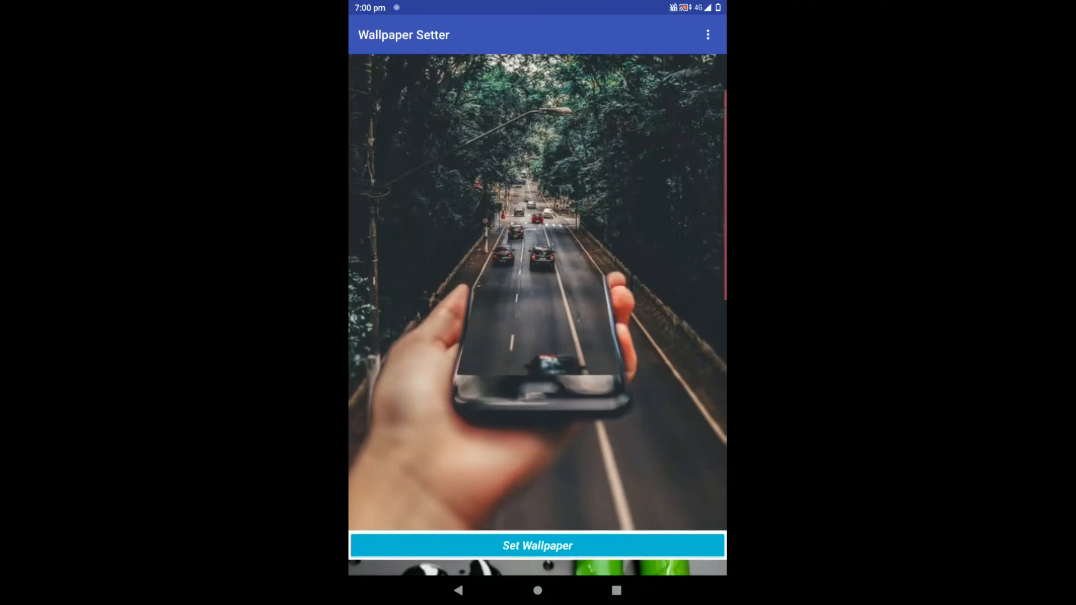
scroll("down", 3)
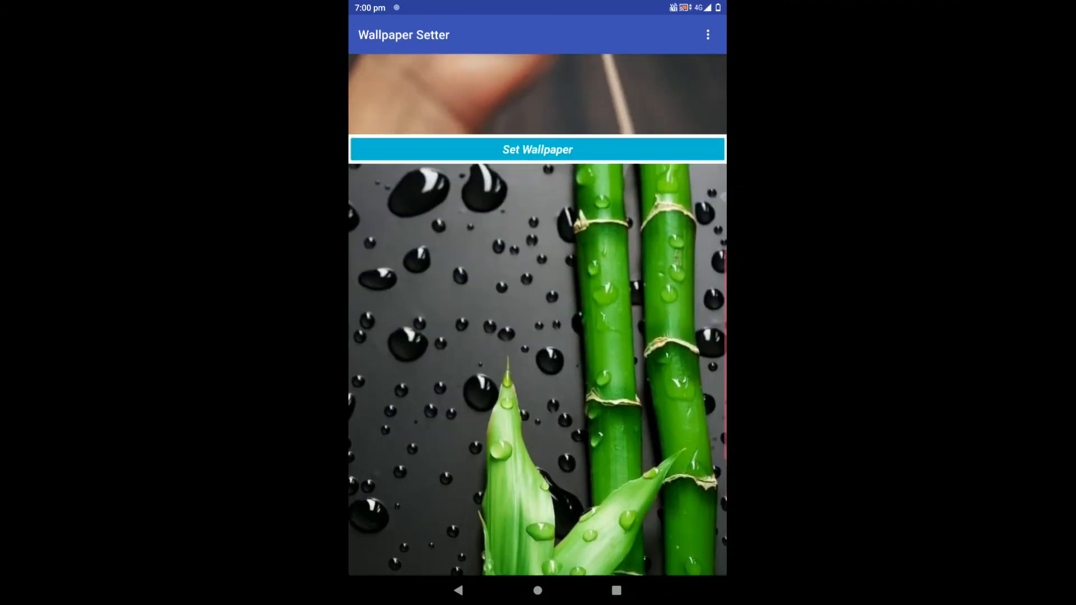
scroll("down", 3)
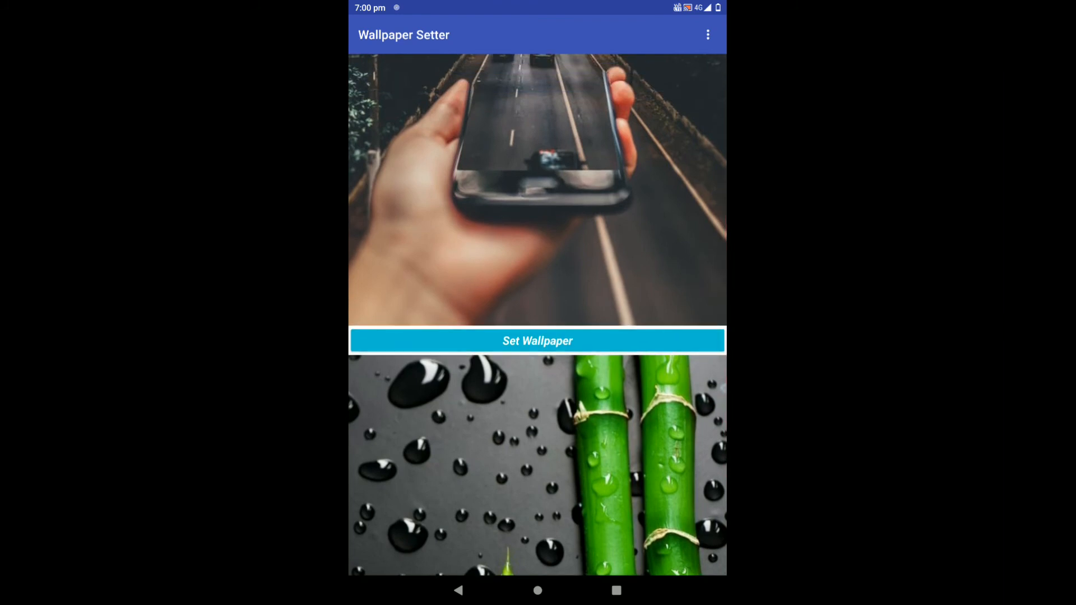
left_click(536, 341)
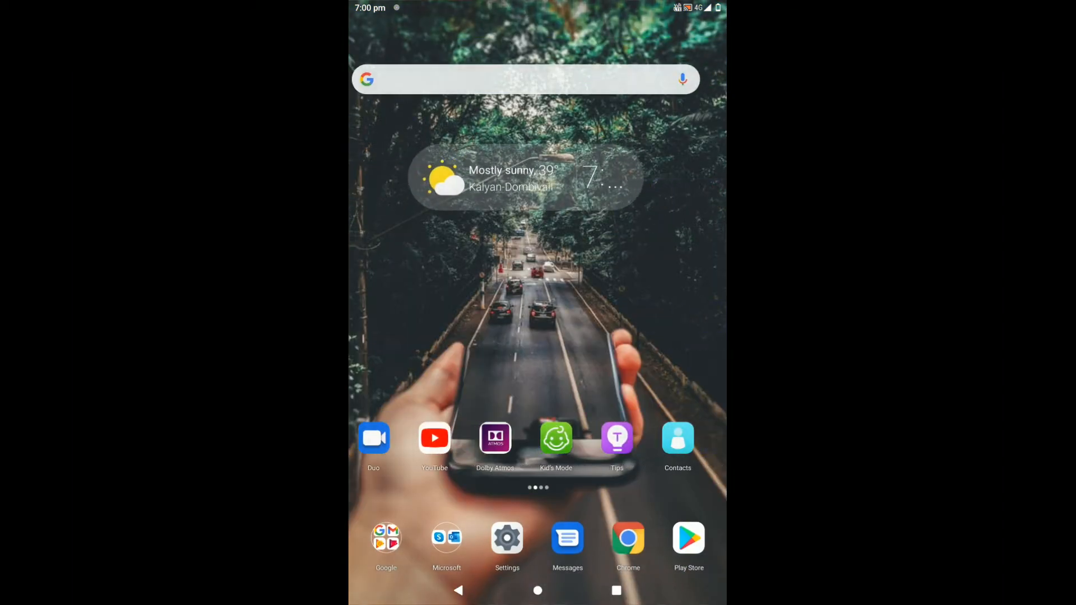
Back in the app, set the bamboo photo as wallpaper and view it behind recent apps.
left_click(615, 590)
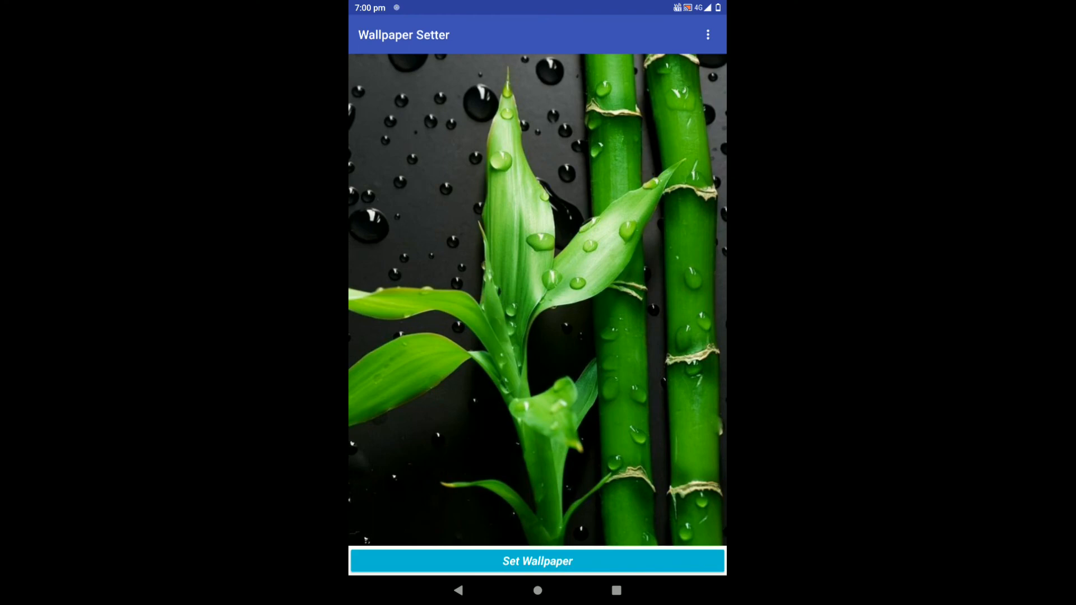
left_click(536, 561)
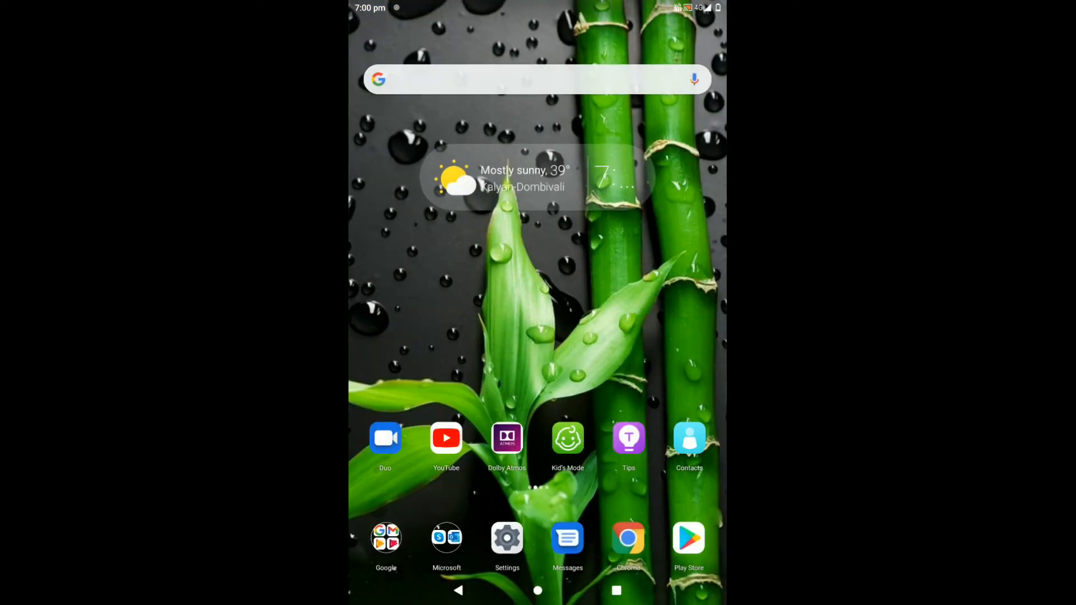
left_click(615, 590)
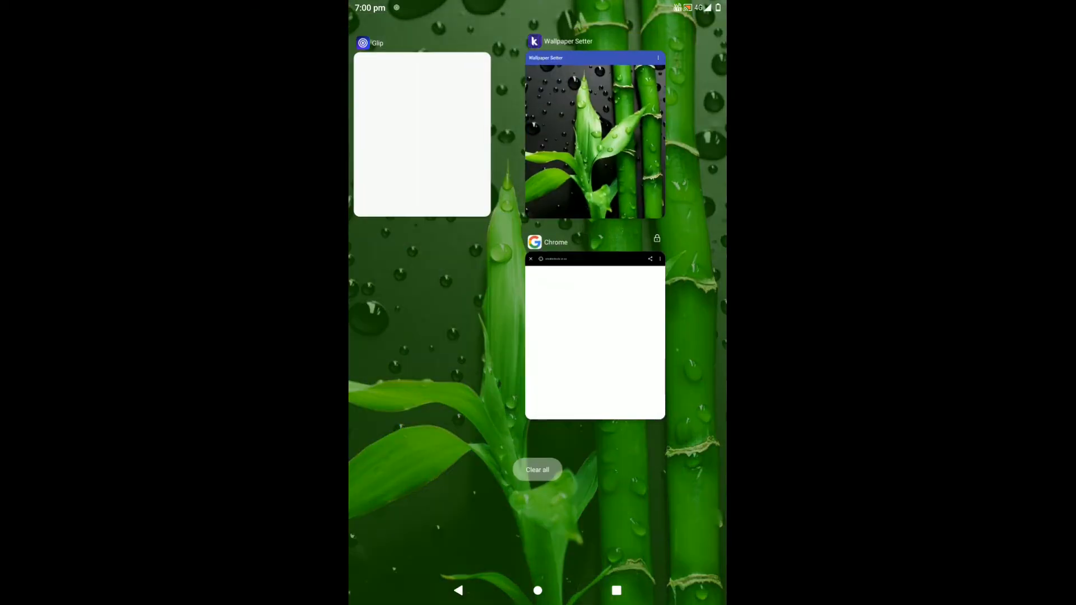